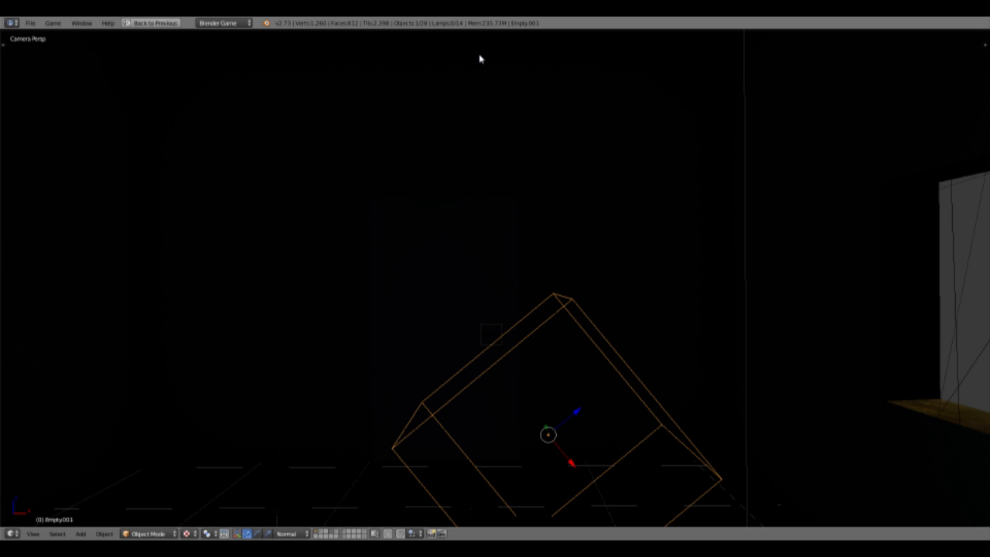
mouse_move(418, 64)
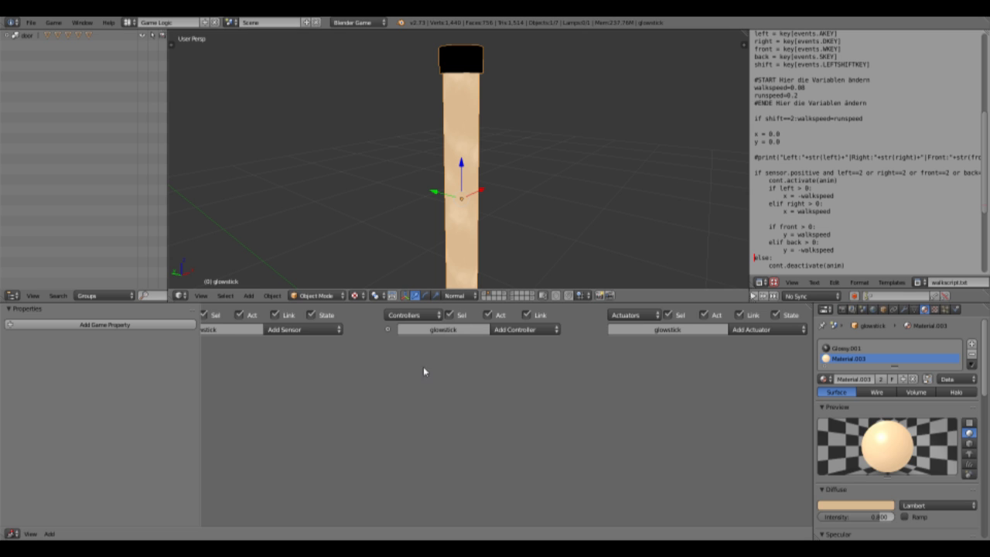
Give the glowstick a Mouse sensor set to Mouse Over plus a Keyboard sensor
click(301, 328)
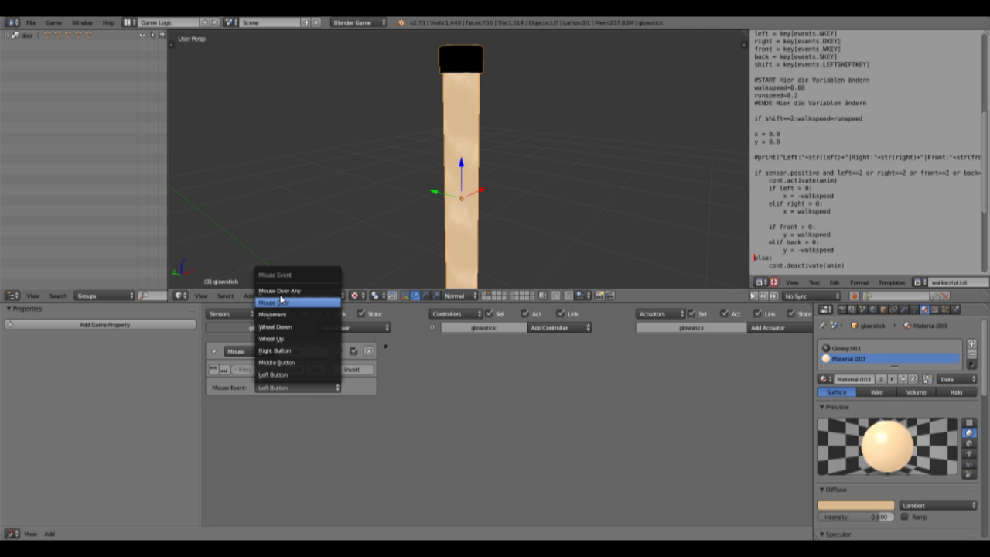
click(274, 302)
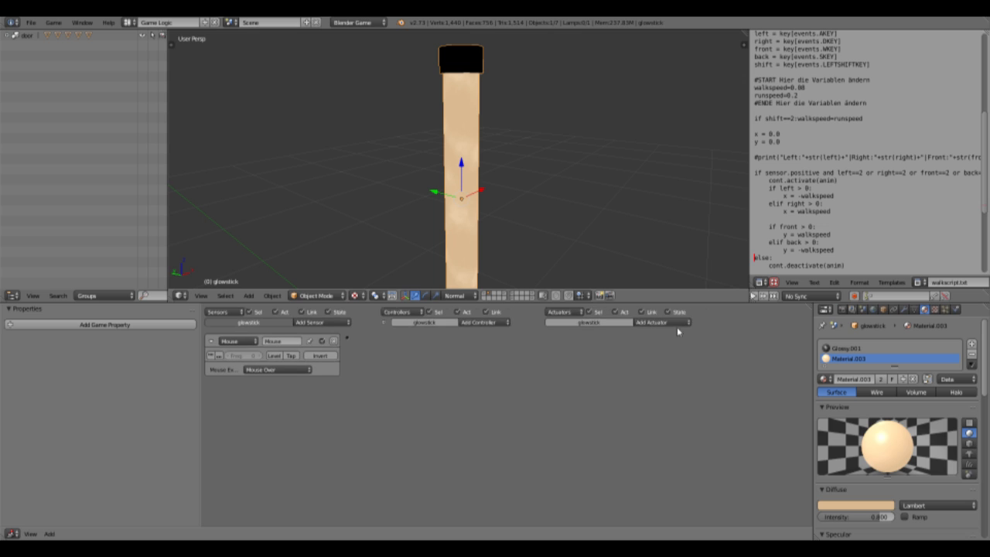
click(318, 324)
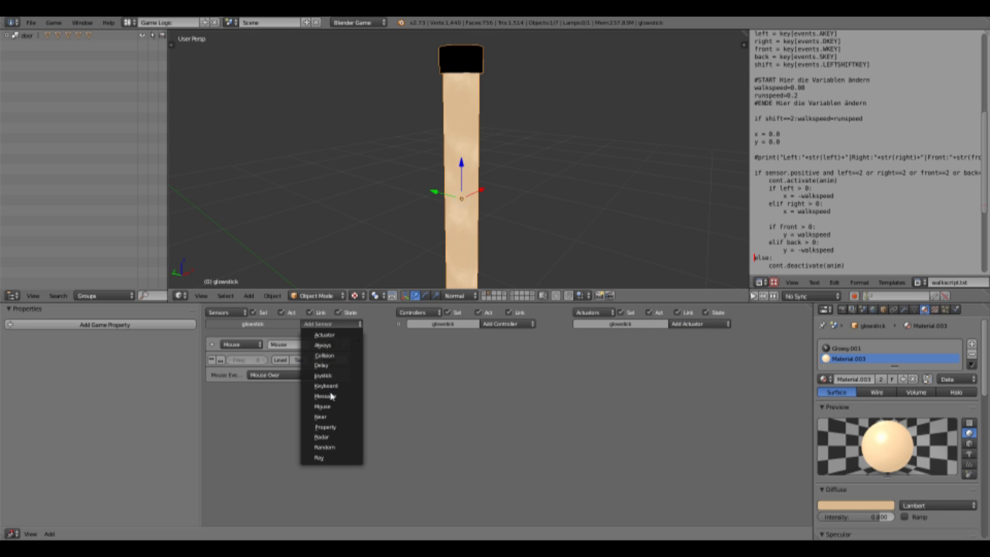
click(325, 385)
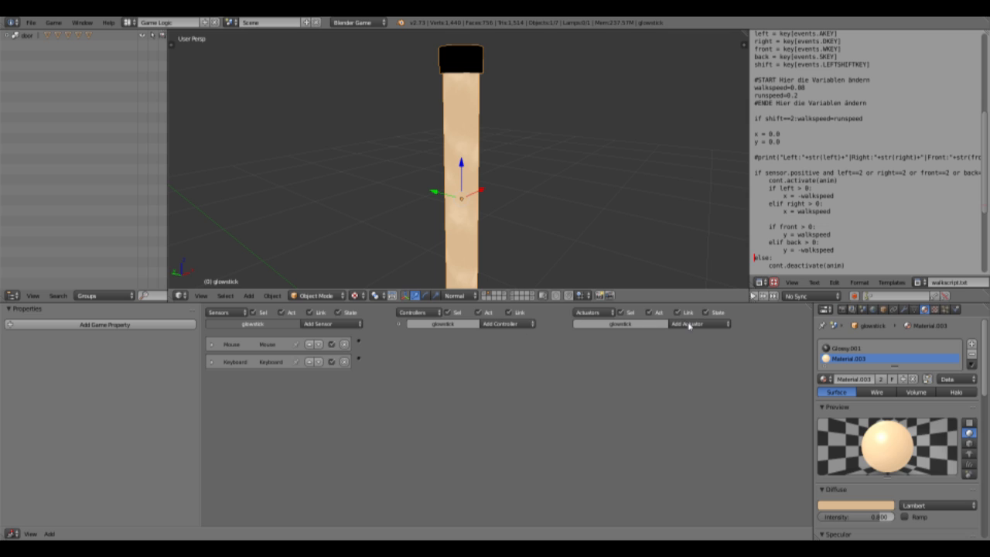
click(699, 323)
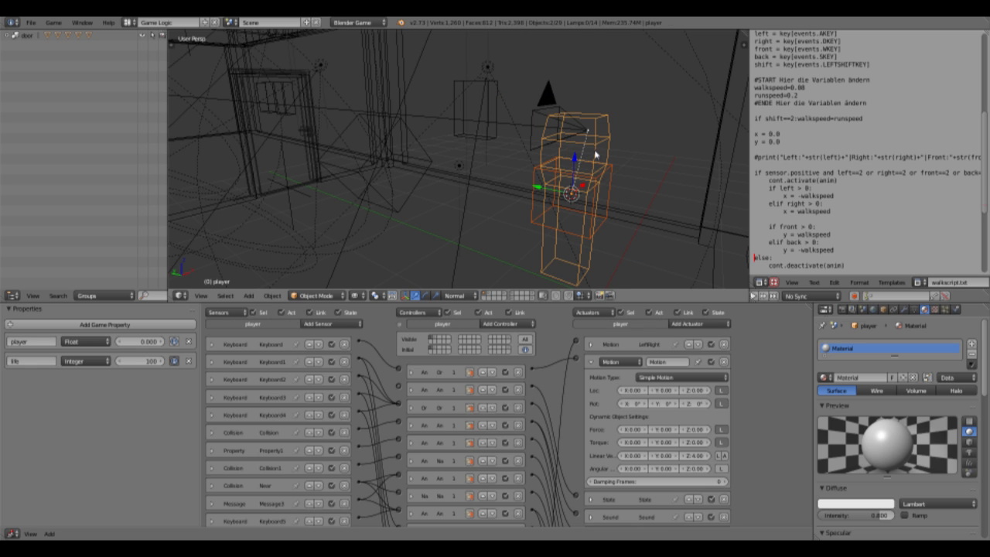
mouse_move(735, 198)
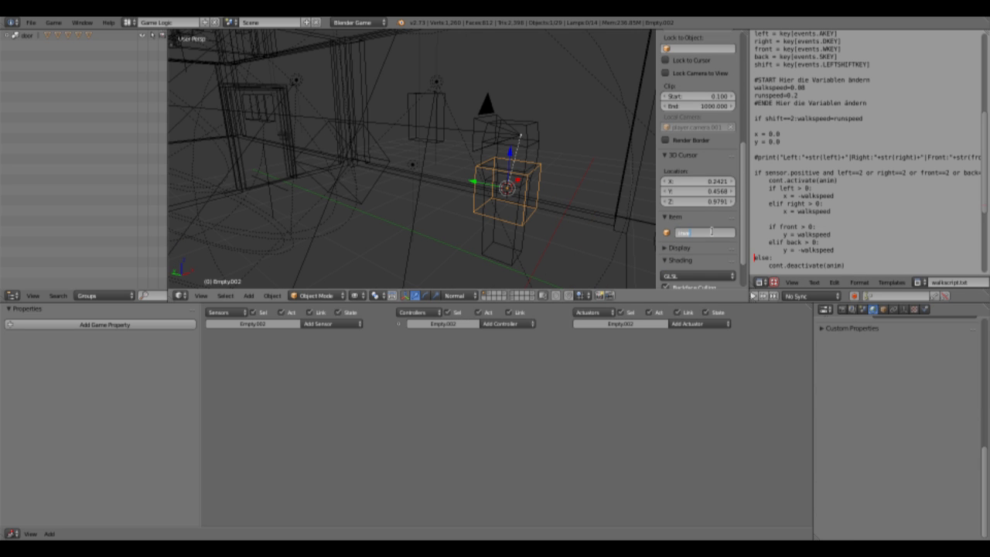
Name the empty Inventory and give it an Integer game property
text(Inventory#)
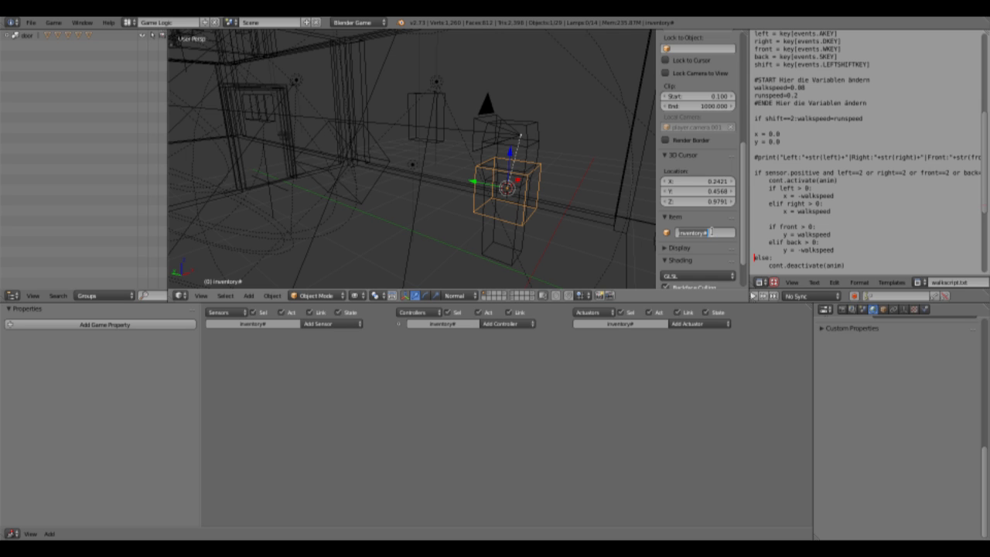
click(101, 325)
text(glowsticks)
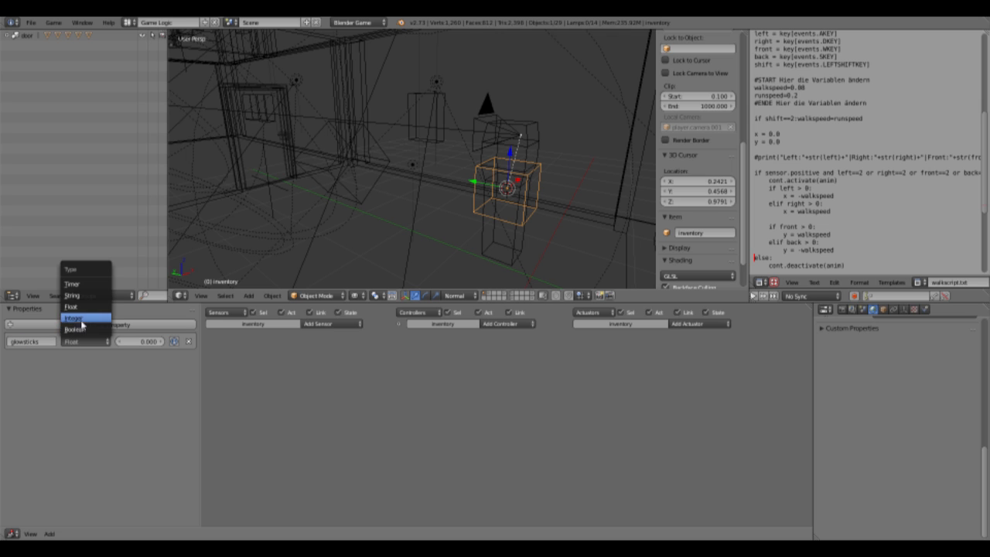
click(74, 317)
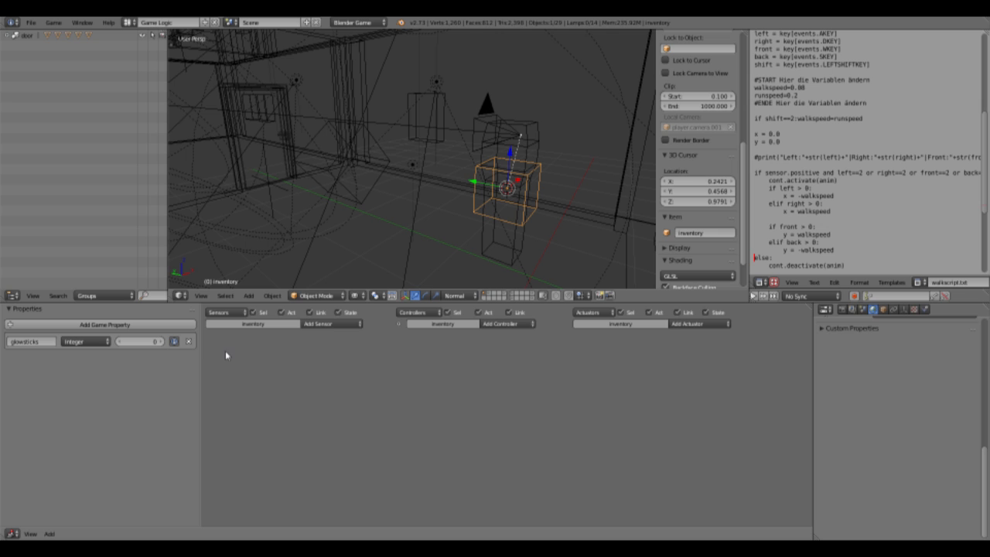
Add a Property actuator for glowsticks and a Message sensor, then wire them up
click(698, 324)
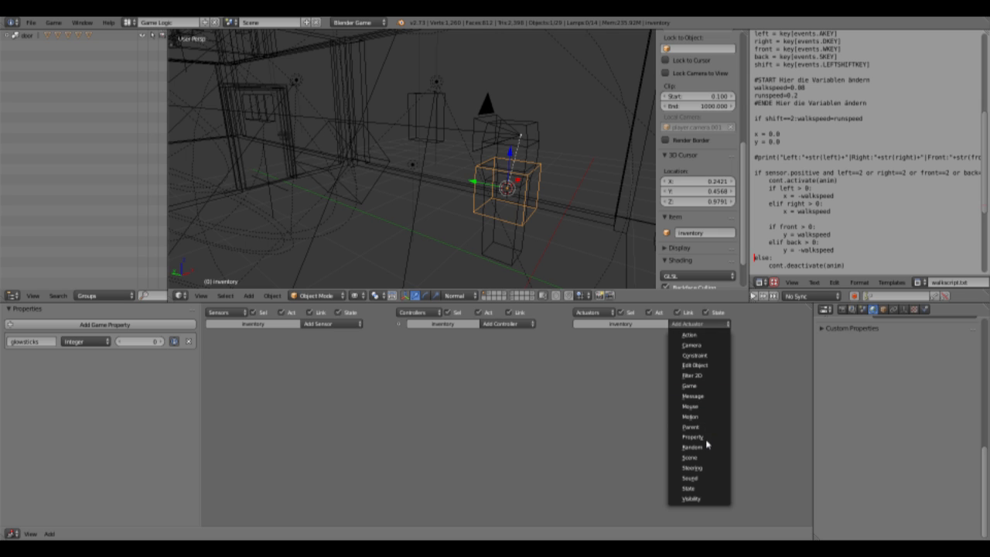
click(692, 436)
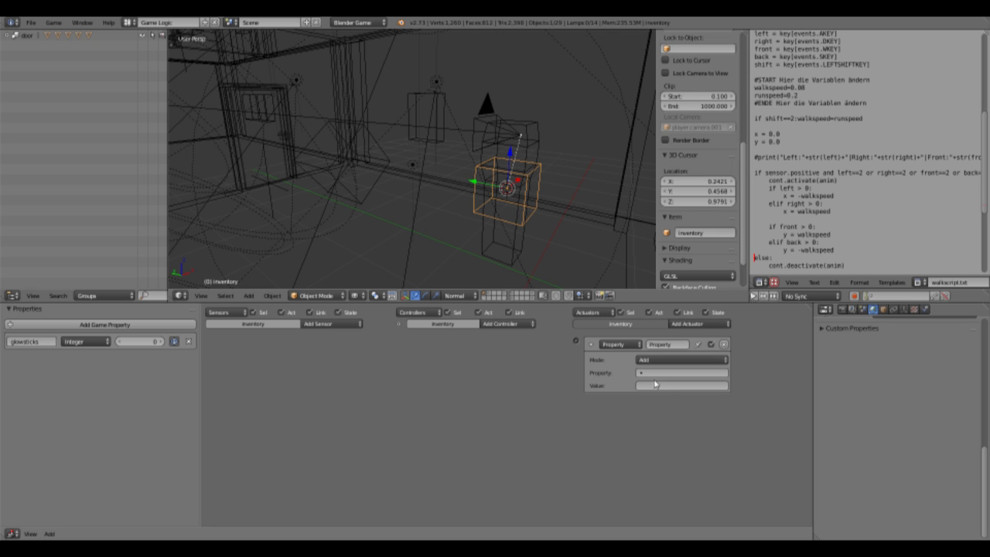
text(glowsticks)
text(+1)
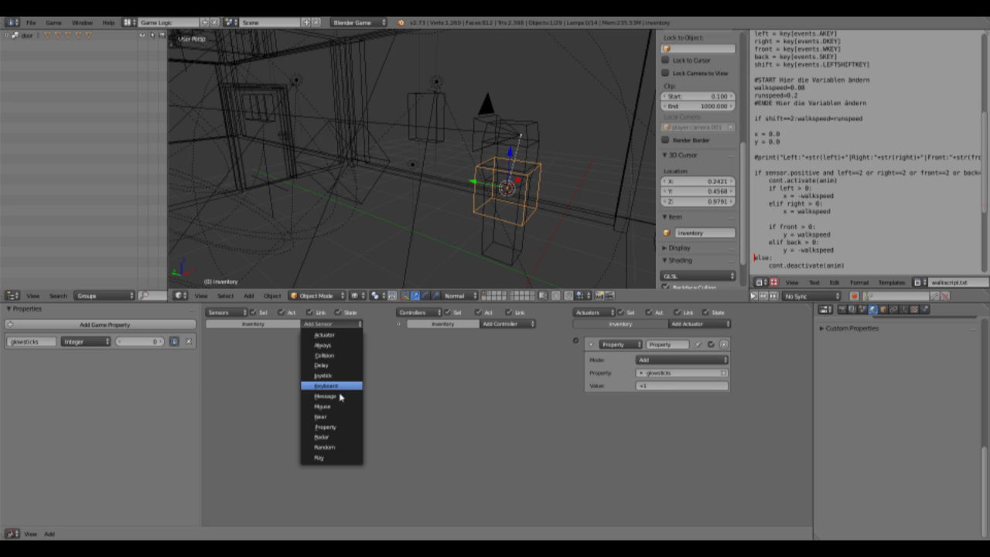
click(325, 396)
text(glowst)
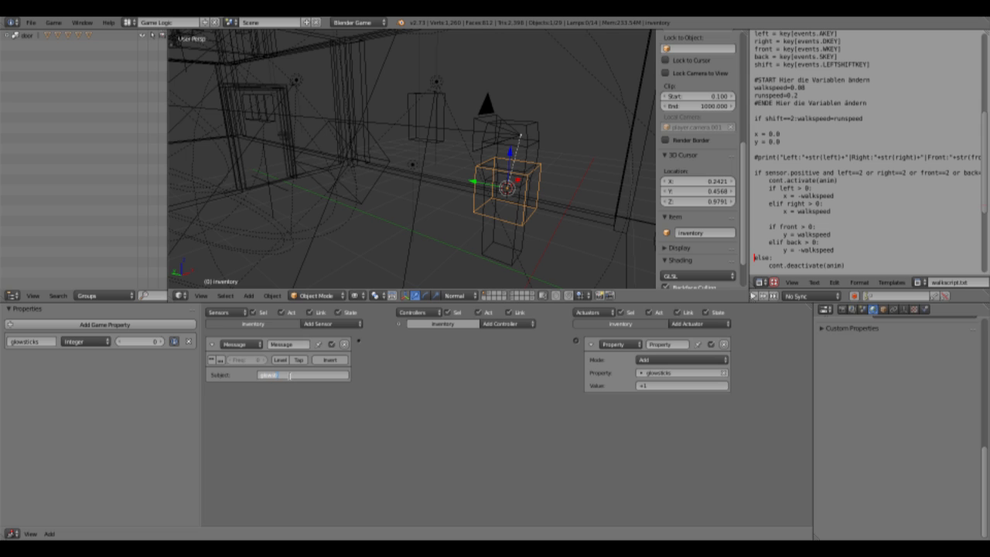
drag(362, 343, 574, 348)
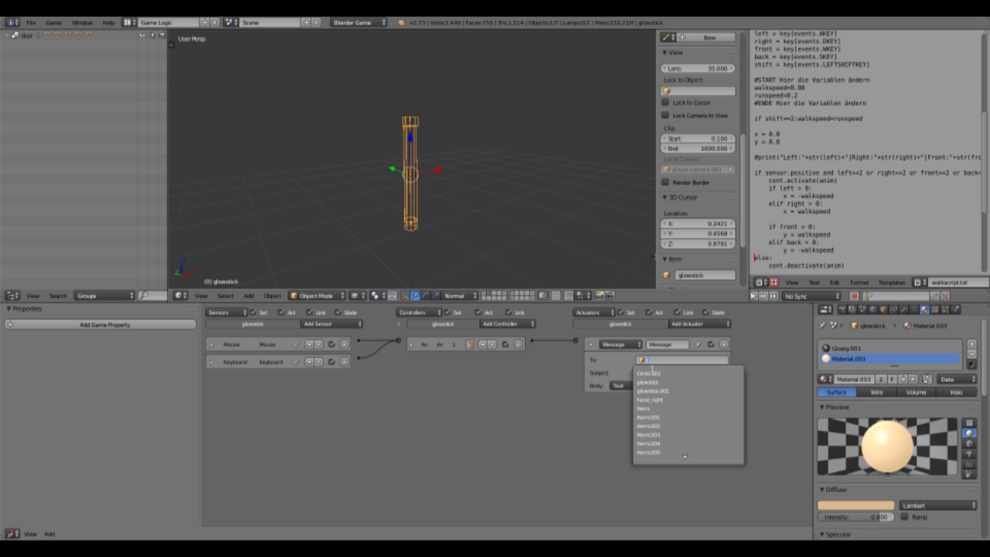
Address the Message actuator to Inventory with a subject, then add an Edit Object actuator
click(657, 359)
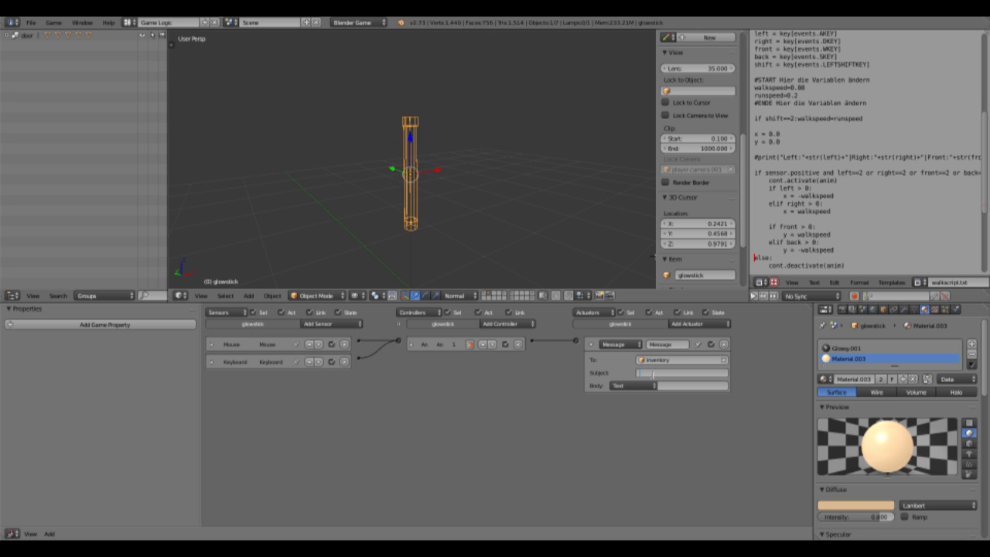
click(679, 373)
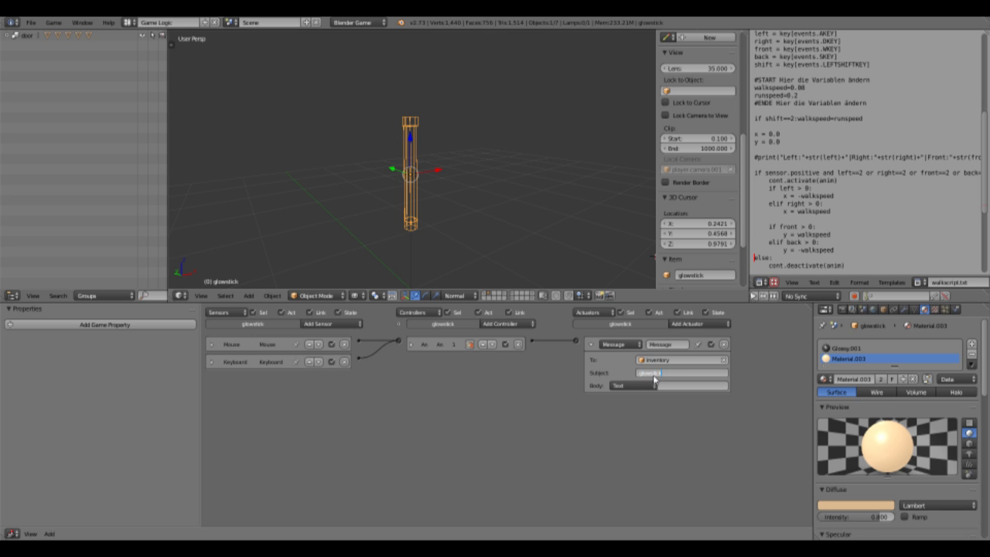
click(695, 324)
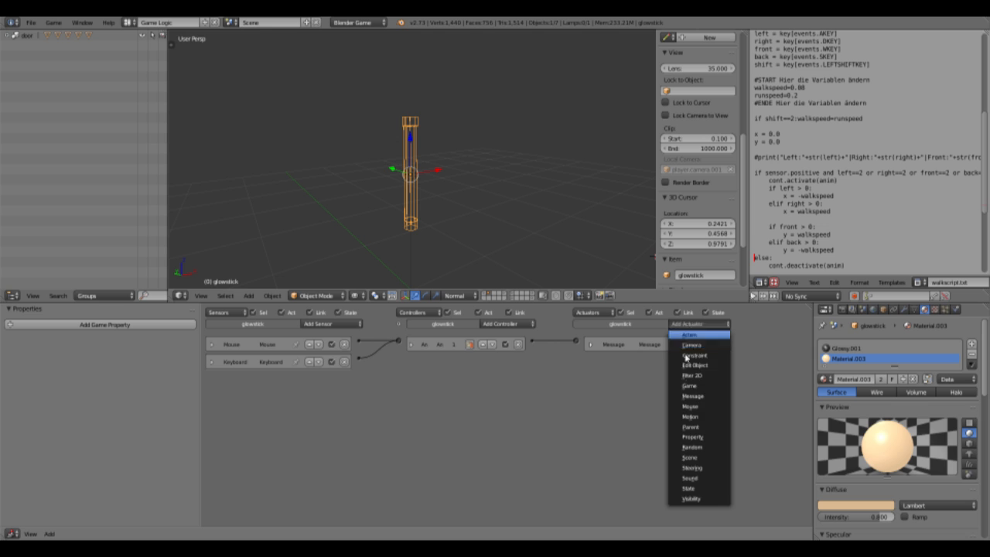
click(696, 354)
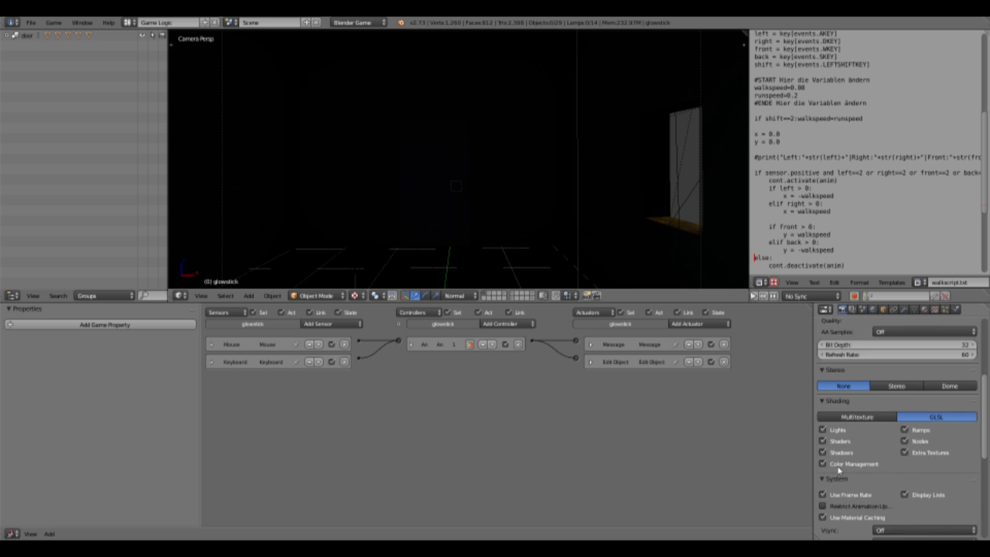
Enable Show Debug Properties in the Game menu
scroll(down, 3)
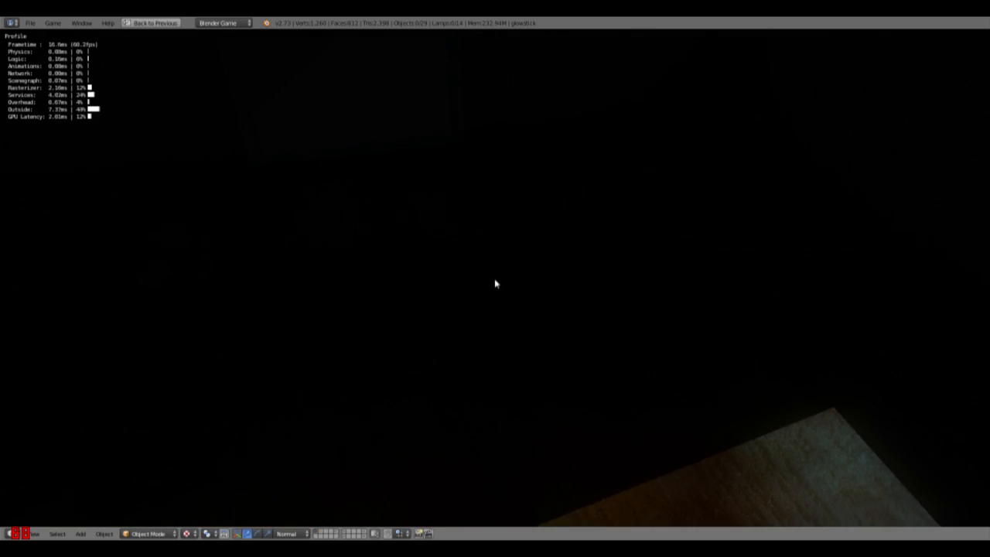
click(53, 23)
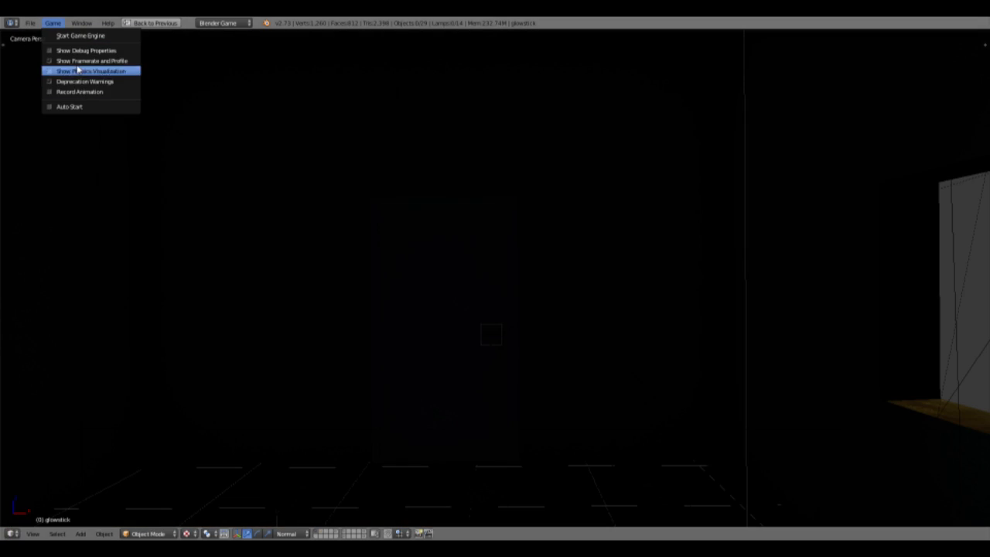
mouse_move(85, 50)
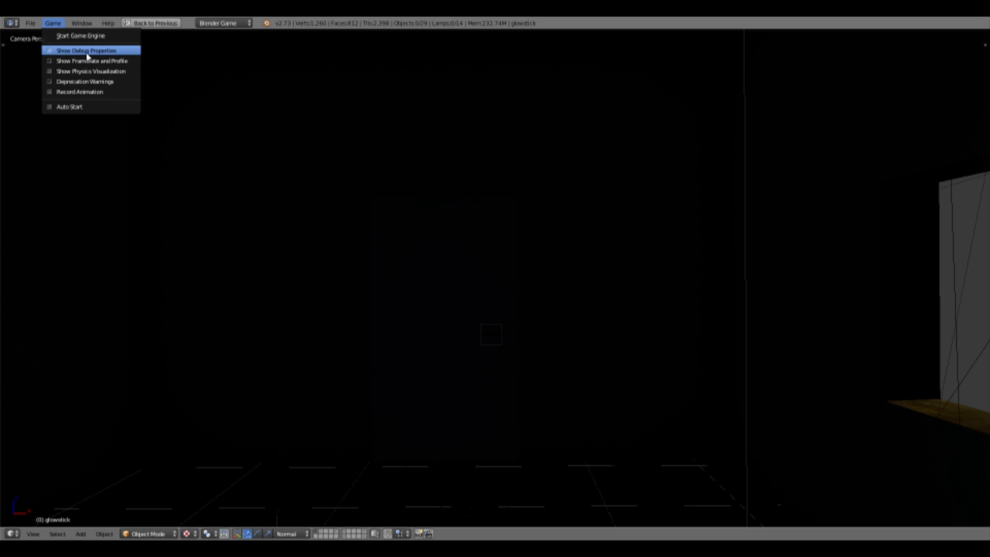
click(80, 35)
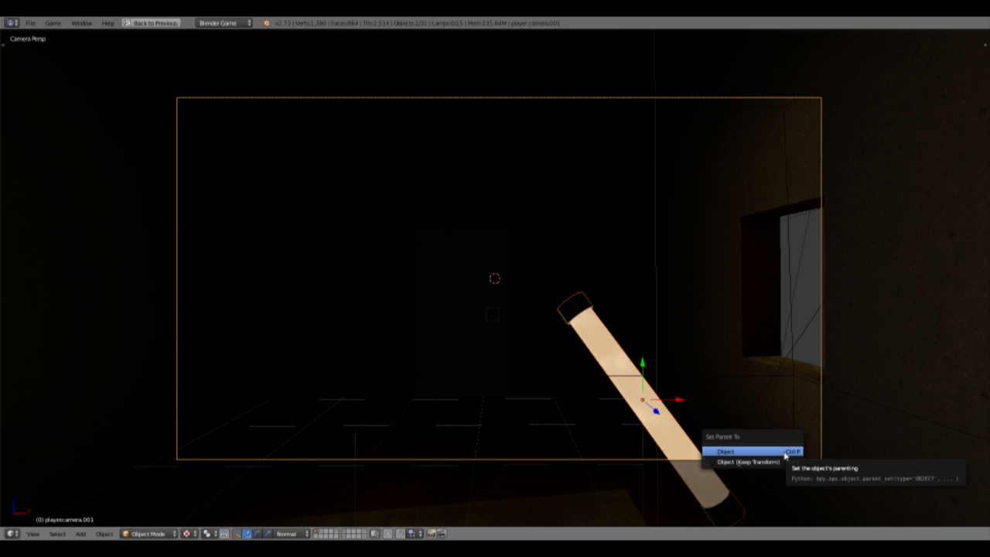
Parent the glow stick to the player camera as Object with Slow Parent enabled
click(724, 452)
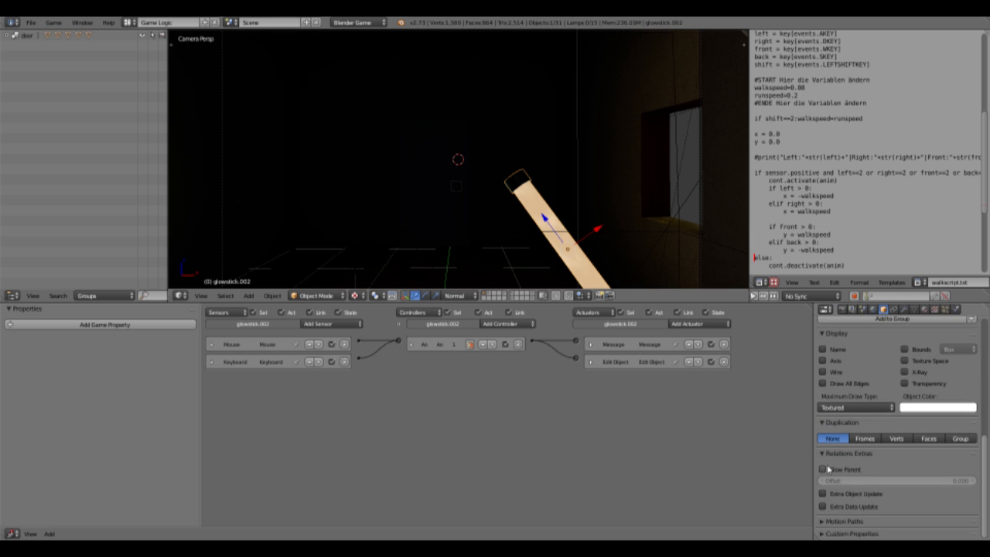
click(823, 470)
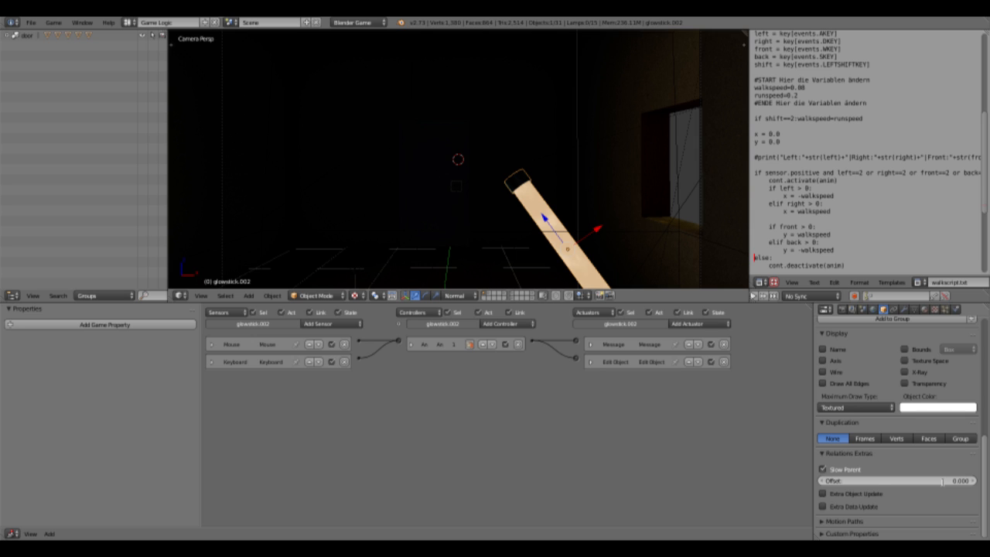
drag(898, 479, 959, 480)
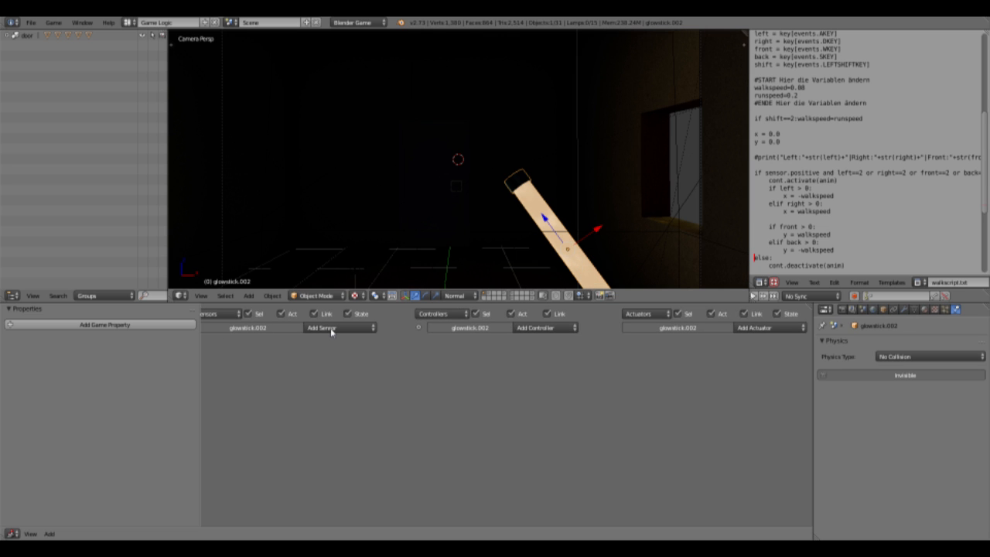
Give the held stick a Message sensor with subject glowstick linked to a Visibility actuator
click(334, 328)
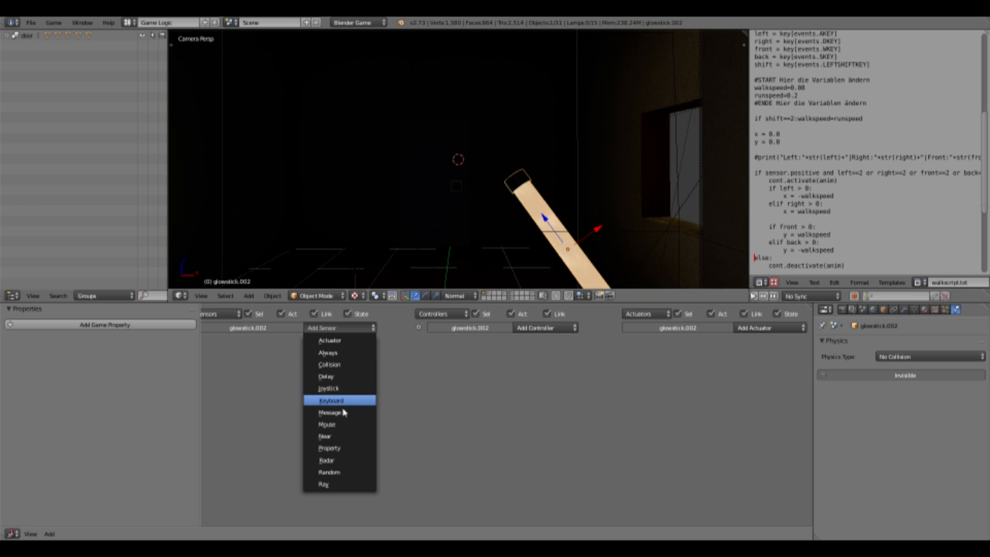
click(328, 412)
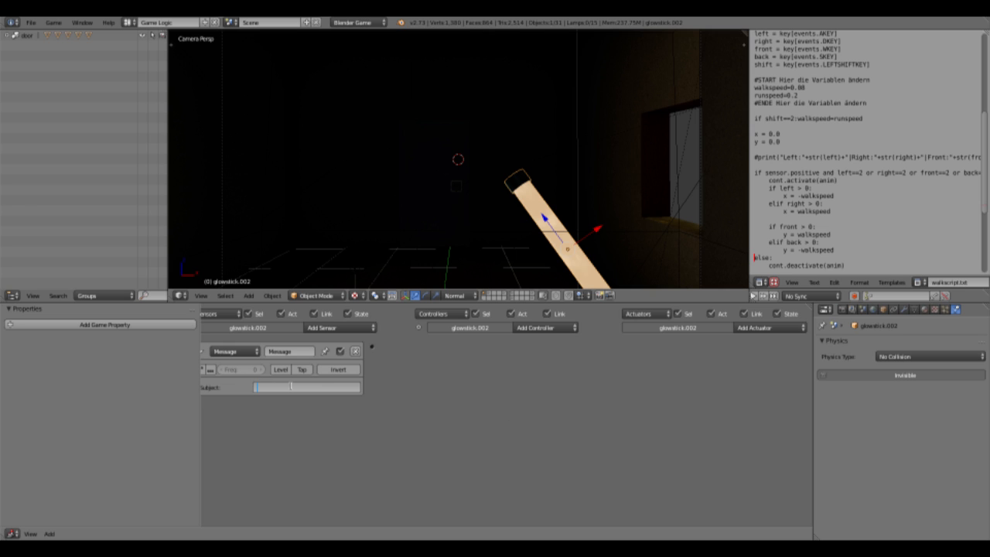
text(glowstick)
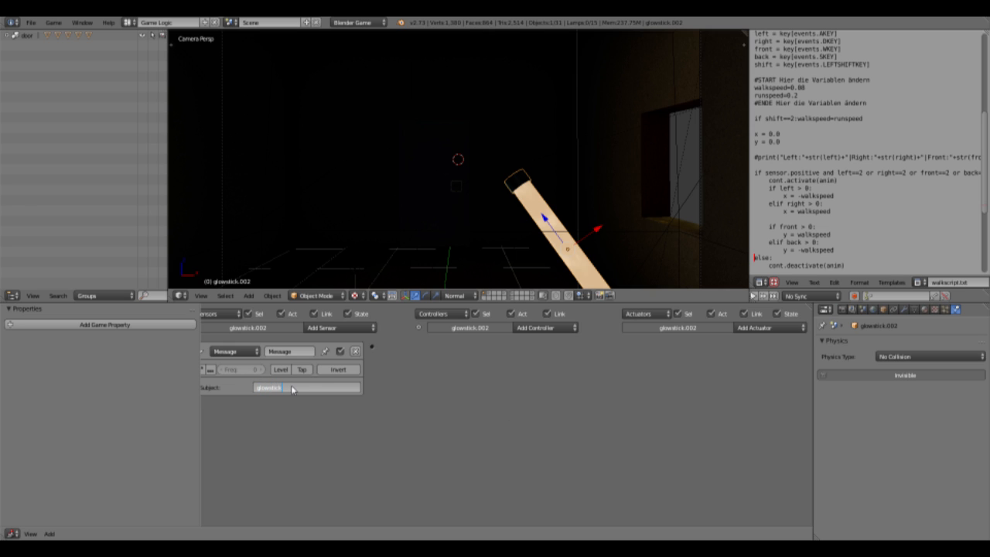
click(766, 328)
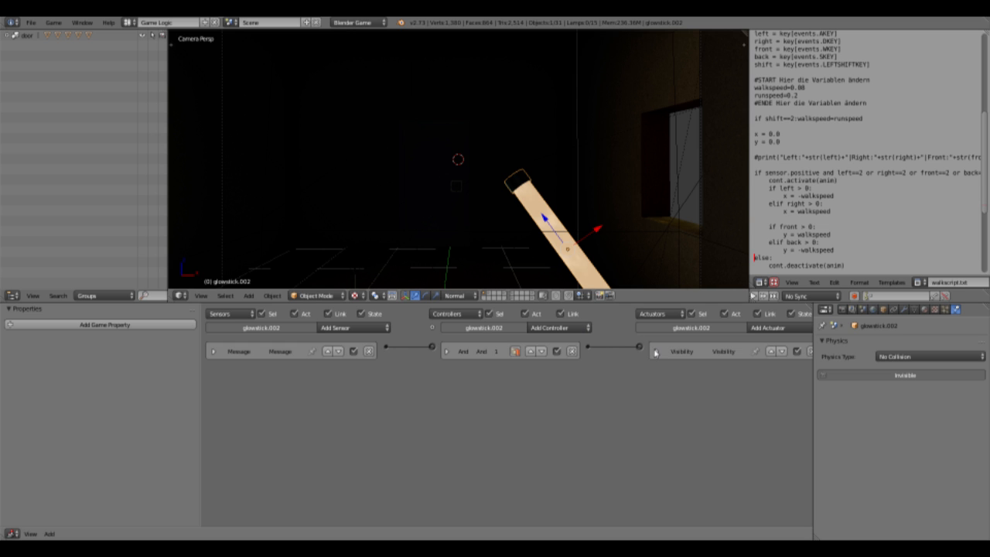
click(656, 352)
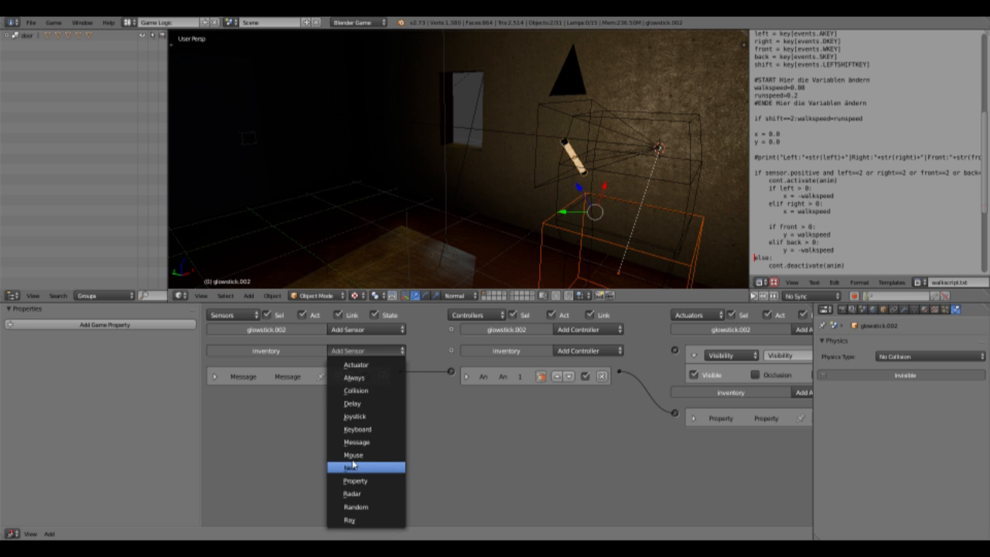
Add a Property sensor checking glowsticks Greater Than a value, plus an And controller
click(356, 479)
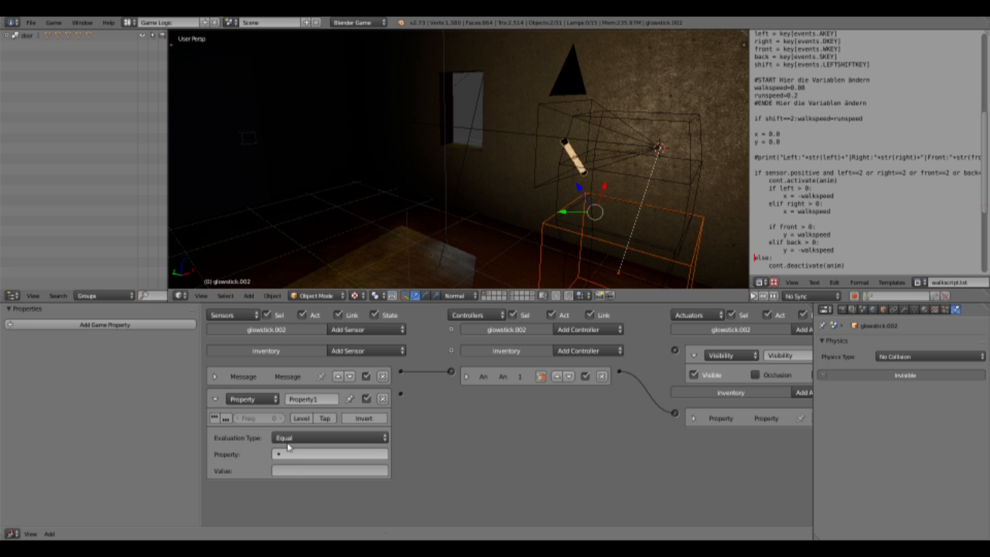
click(328, 436)
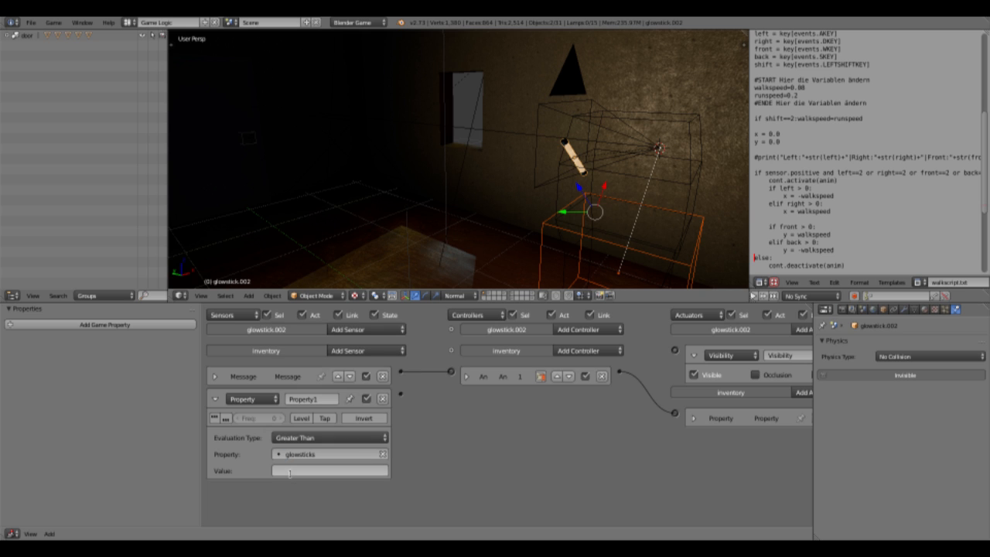
click(588, 350)
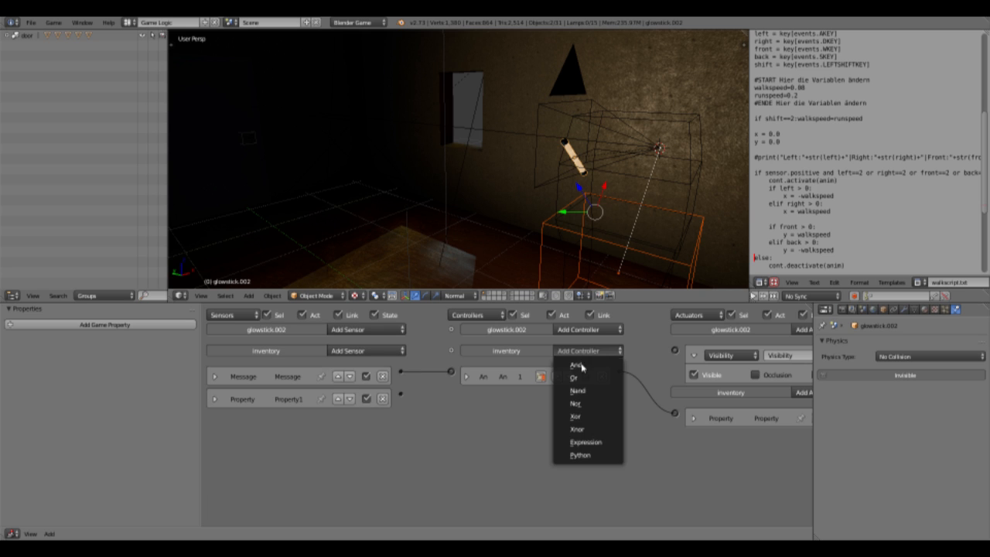
click(576, 364)
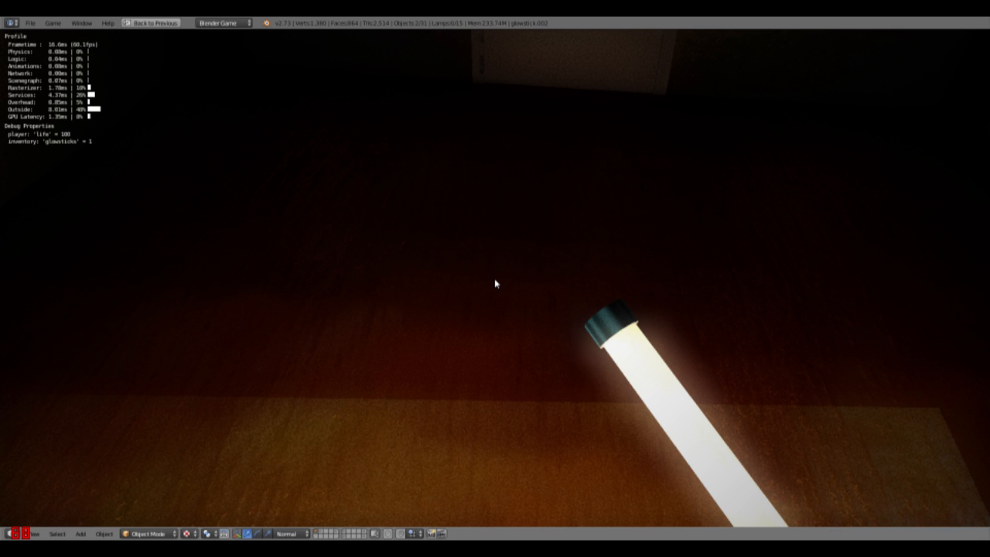
Run the game and pick up the glow stick, showing glowsticks at 1
click(152, 23)
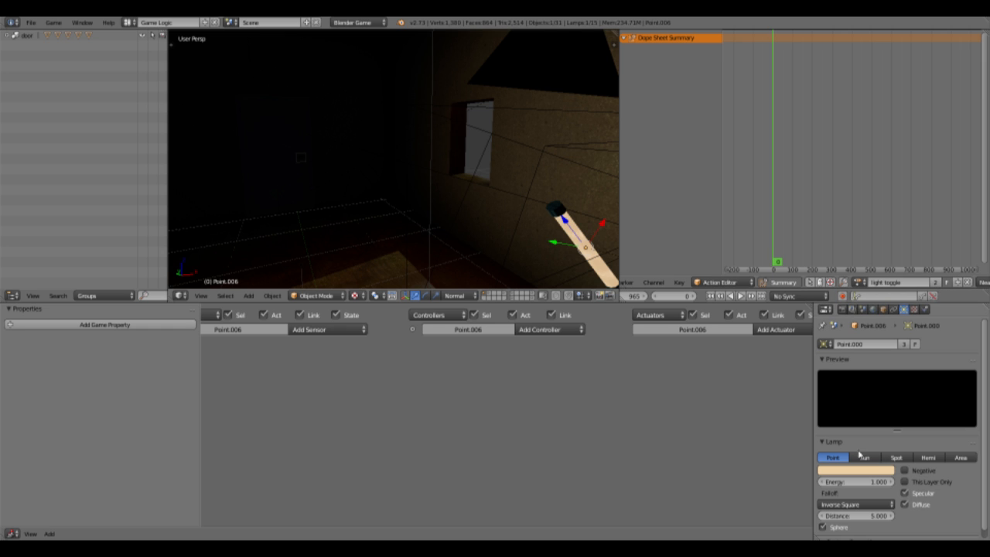
mouse_move(855, 251)
text(0)
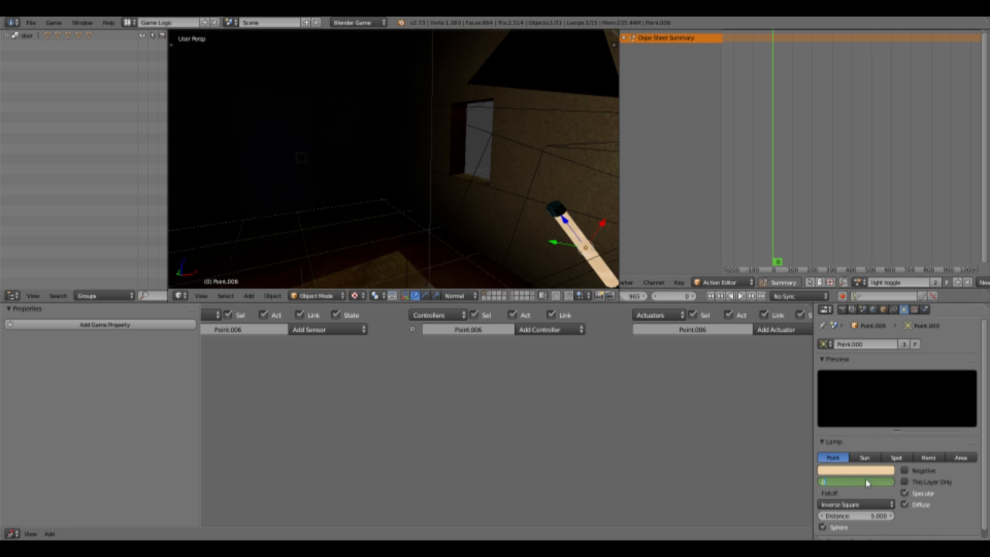
Drag the Point.006 lamp's Energy down to 0
drag(874, 483, 832, 483)
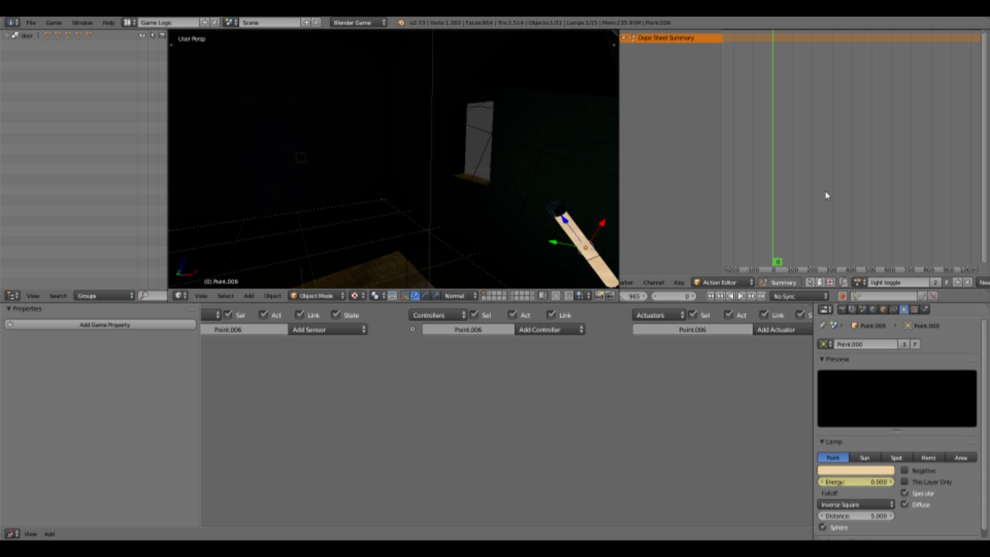
click(777, 328)
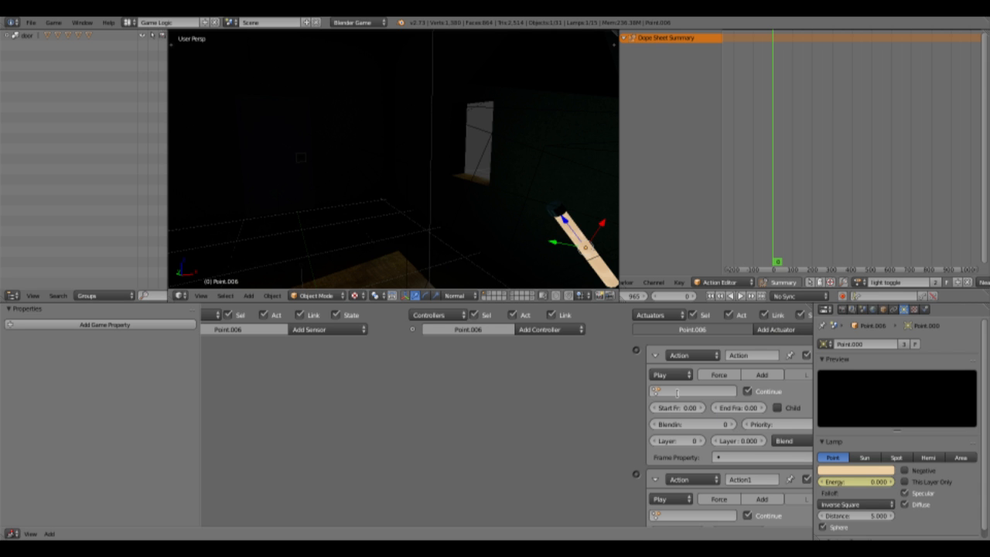
Add two Action actuators to the point lamp's logic
click(693, 390)
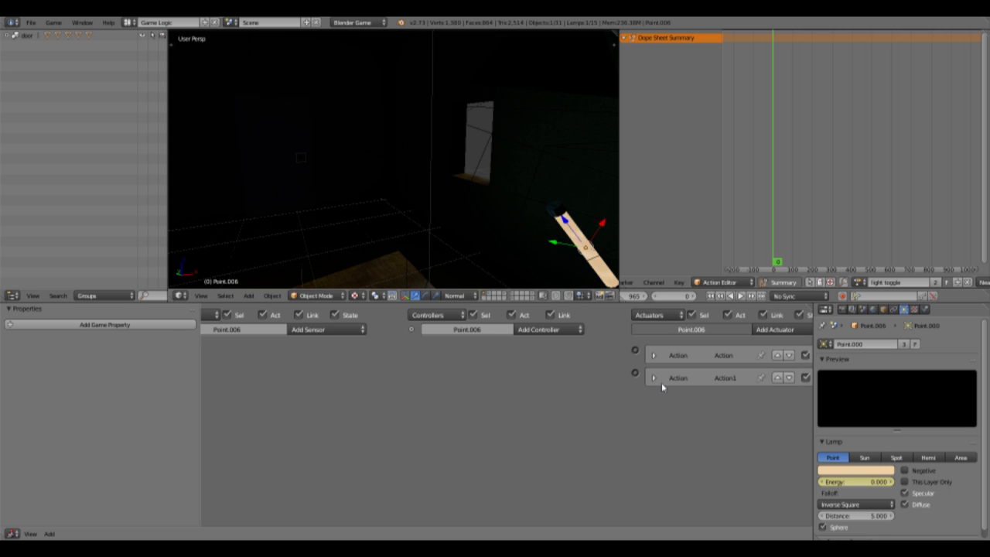
mouse_move(606, 224)
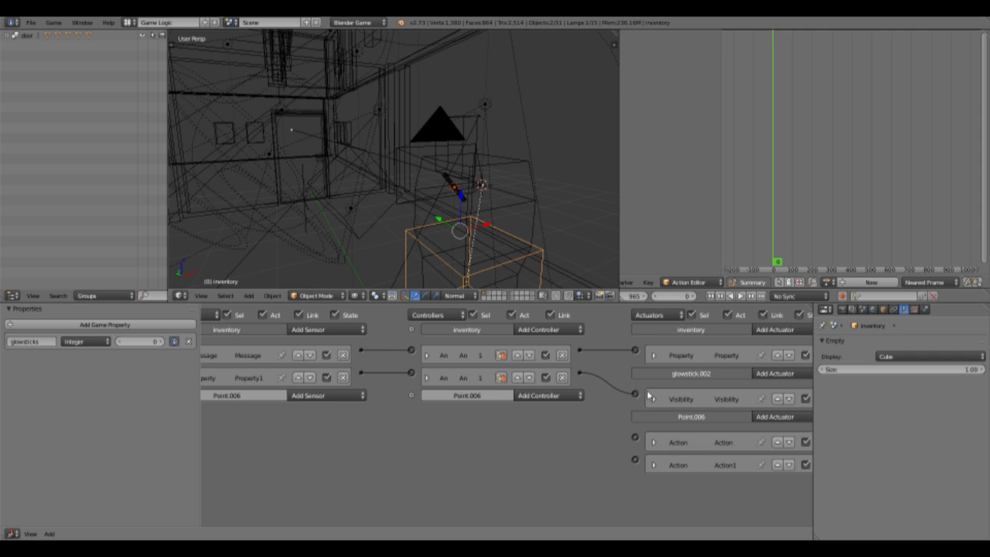
Add a Property sensor on the inventory checking glowsticks Less Than 1 and collapse it
click(656, 464)
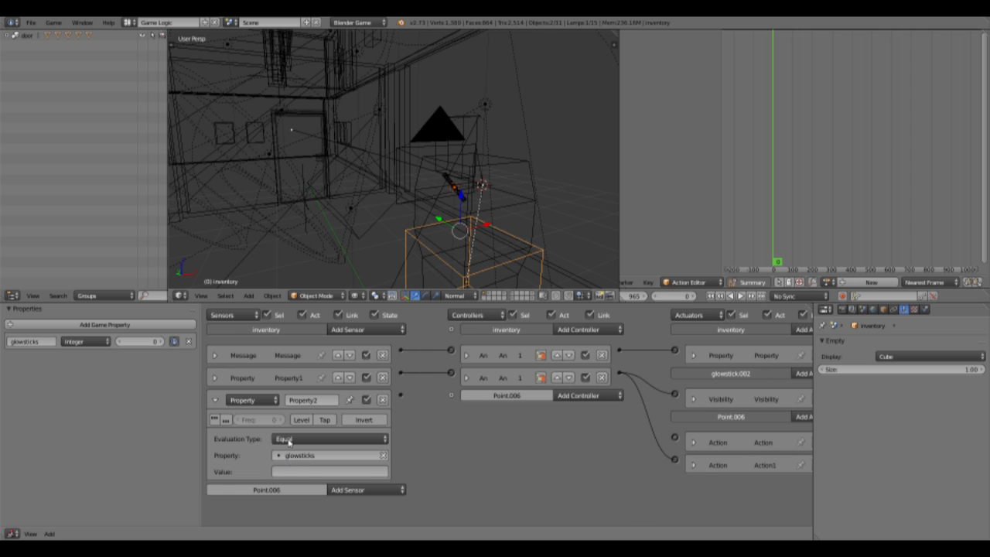
click(328, 439)
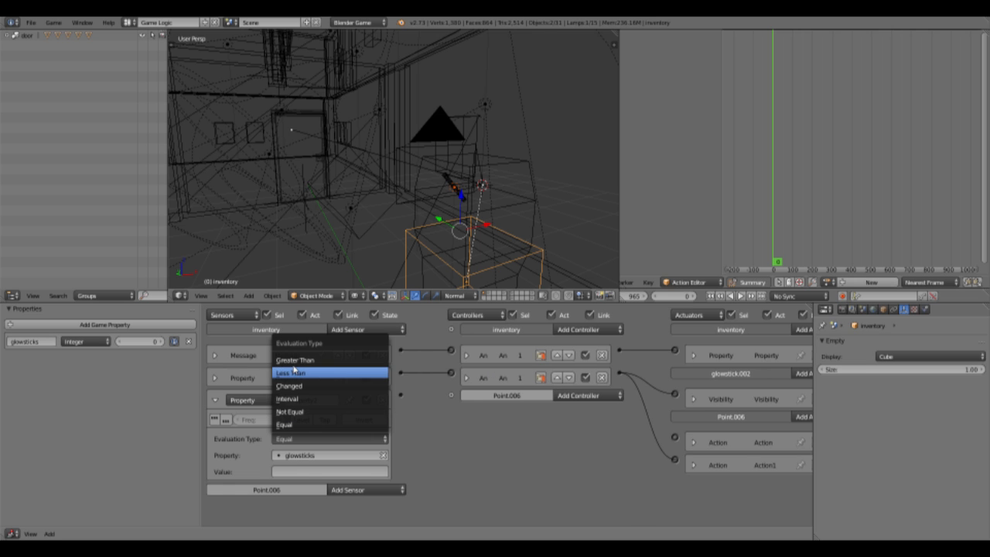
click(292, 373)
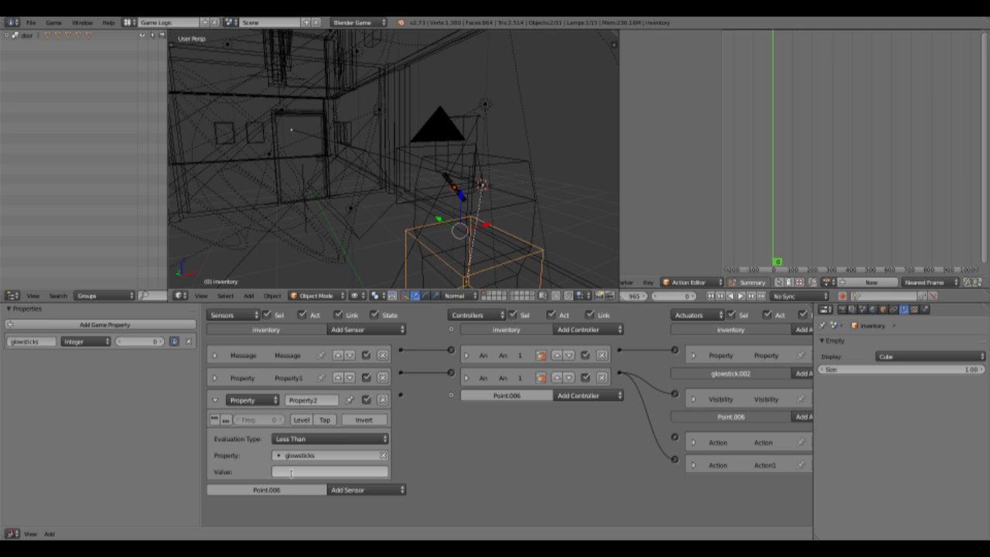
click(328, 472)
text(1)
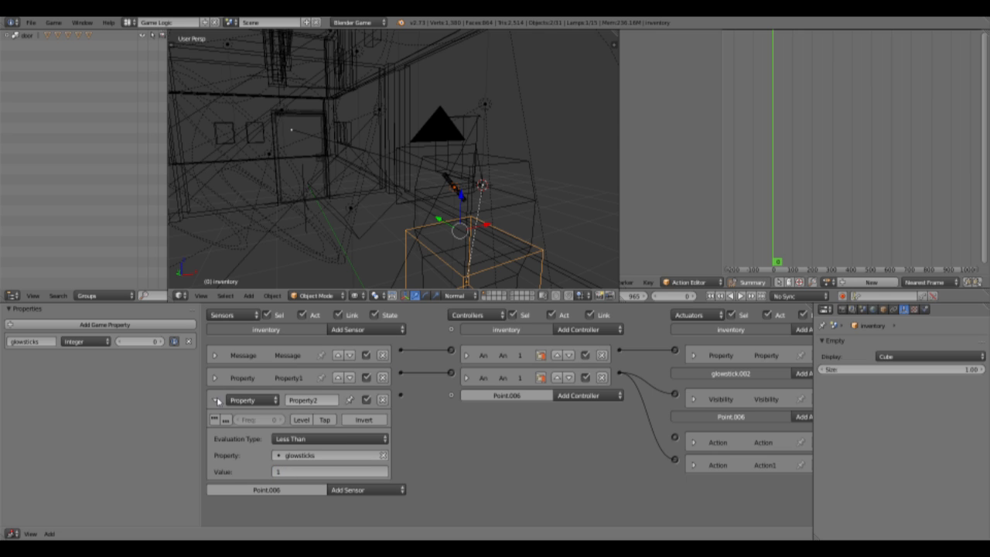
click(215, 399)
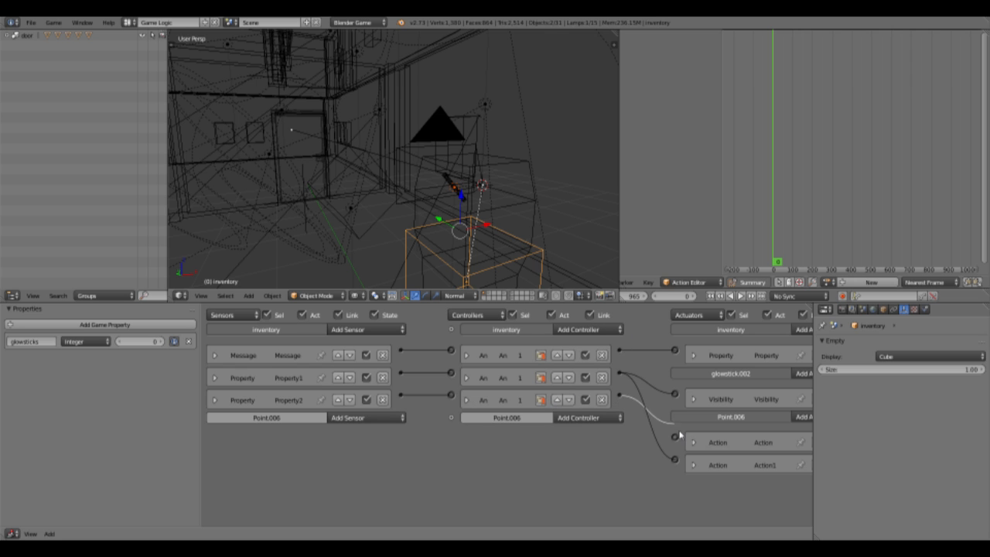
Add a second Visibility actuator to glowstick.002 and wire it to a new controller
click(761, 373)
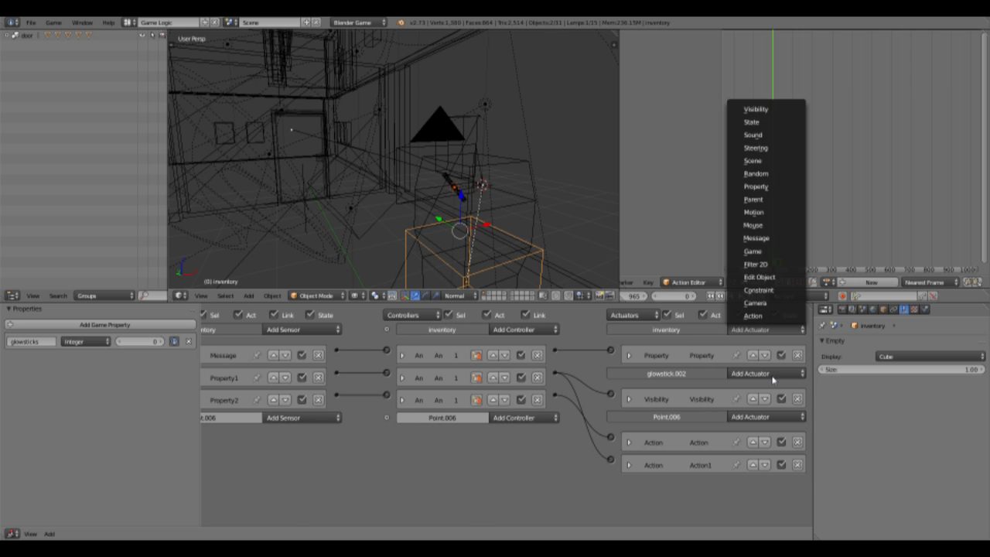
click(755, 108)
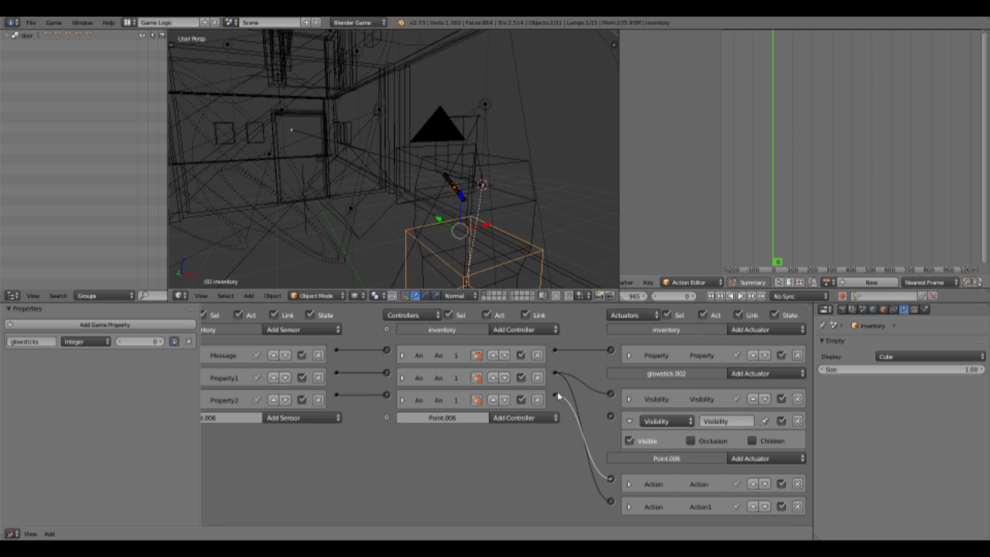
click(628, 441)
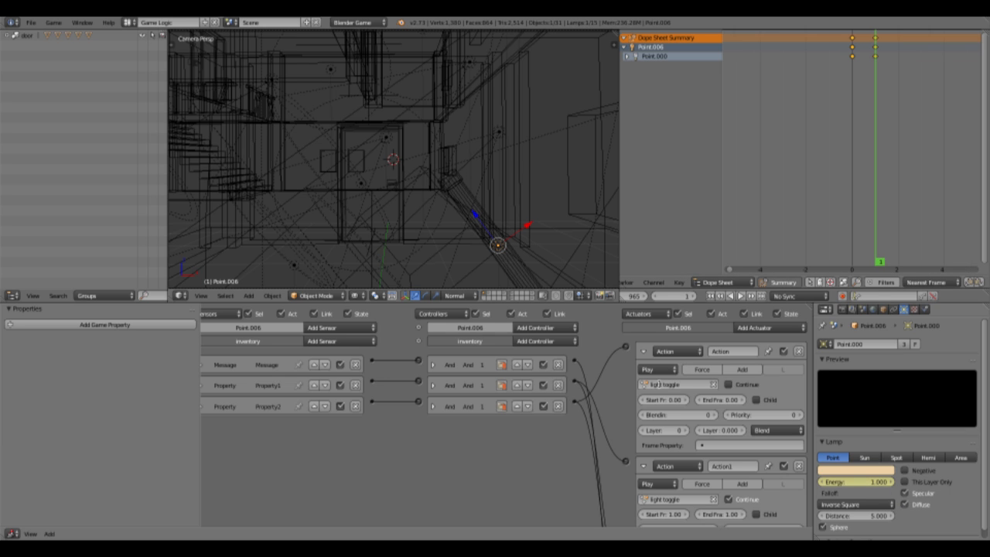
Set Point.006's Action actuators to Play mode with the light-toggle actions
click(679, 384)
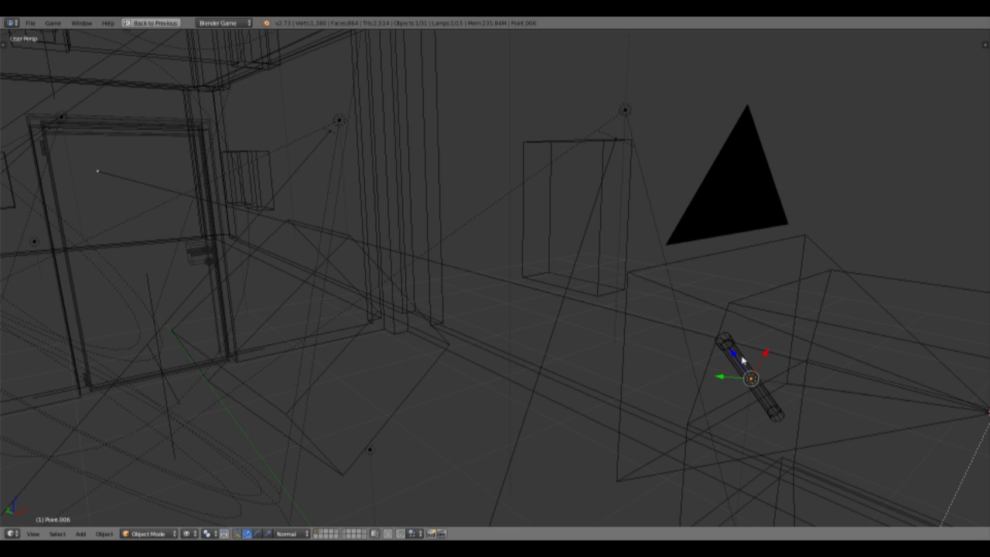
Select Empty.002, the empty beside the held glow stick
click(746, 376)
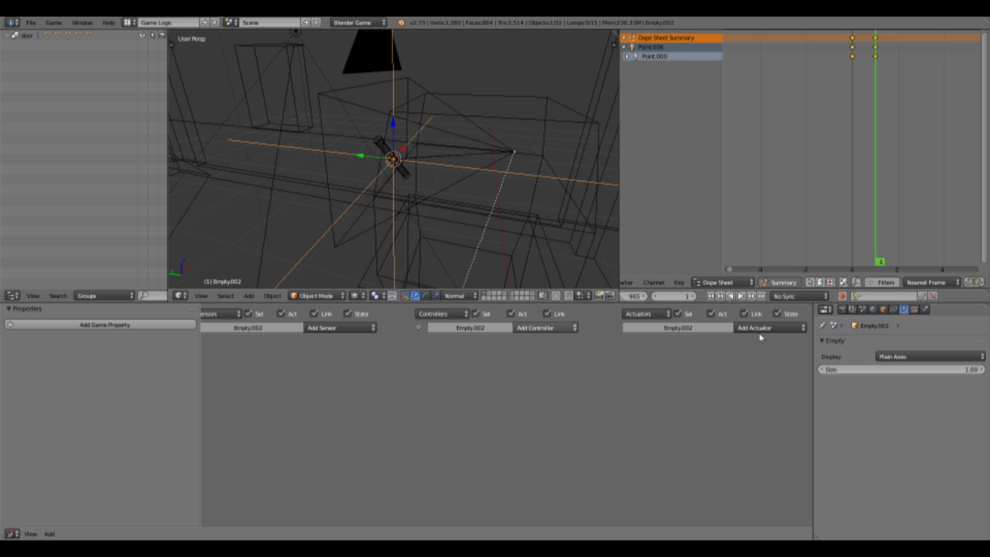
Give Empty.002 an Add Object actuator spawning glowstick and a Keyboard sensor for Q
click(771, 328)
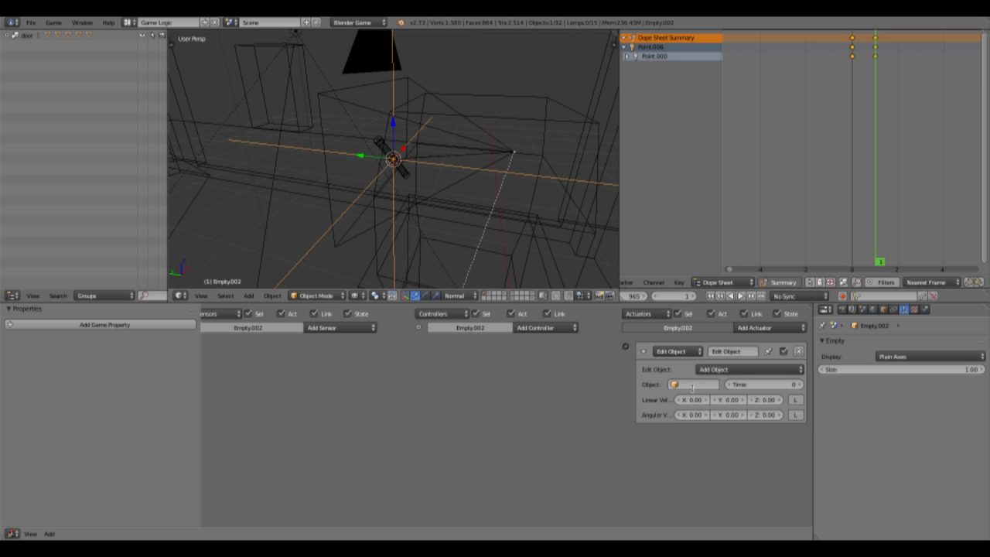
click(694, 384)
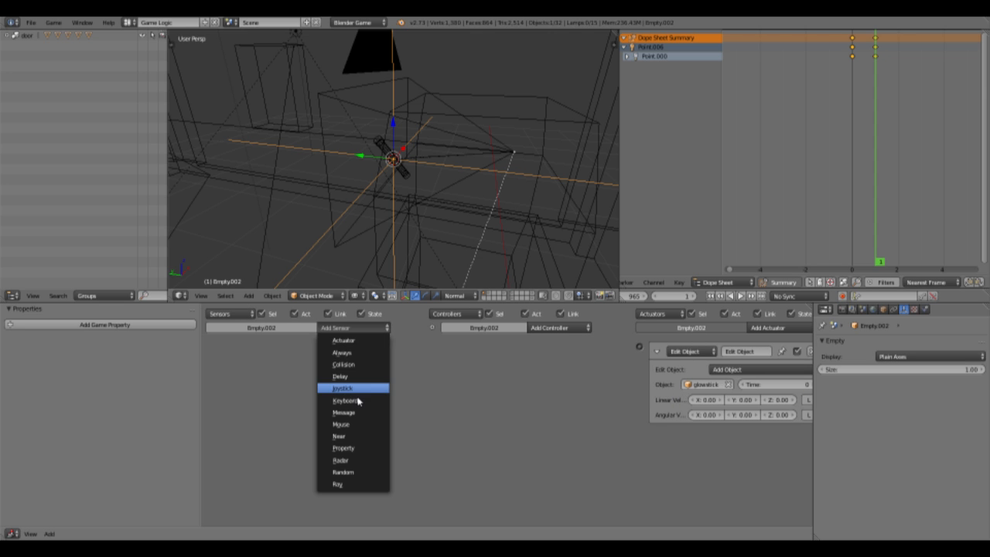
click(345, 401)
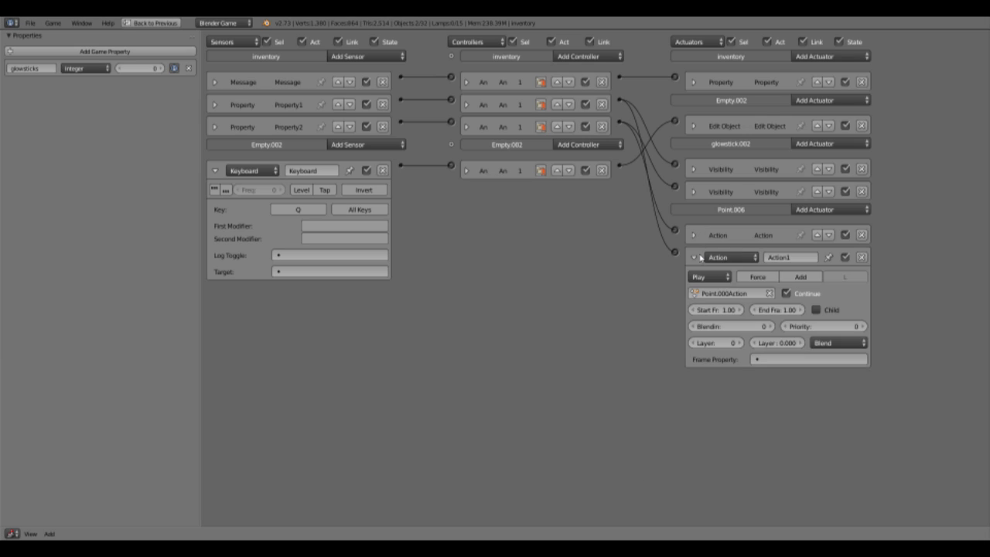
Add an Assign Property actuator to the inventory and connect it to the controller
click(828, 55)
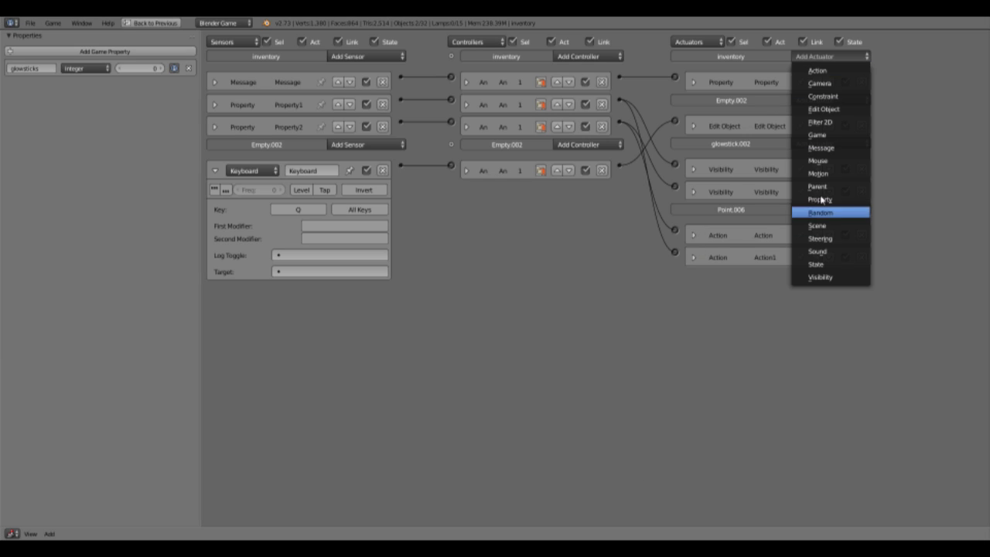
click(820, 200)
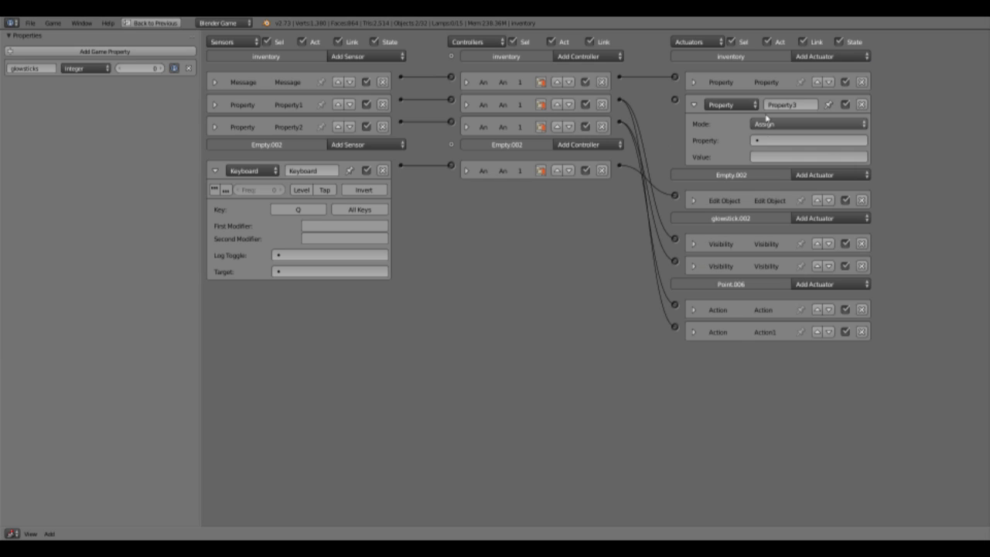
click(807, 124)
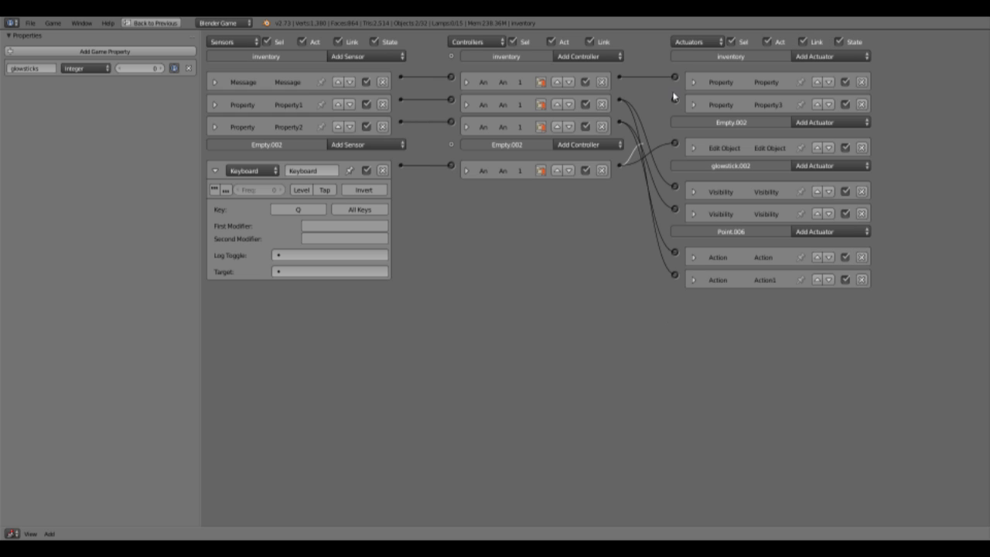
click(214, 170)
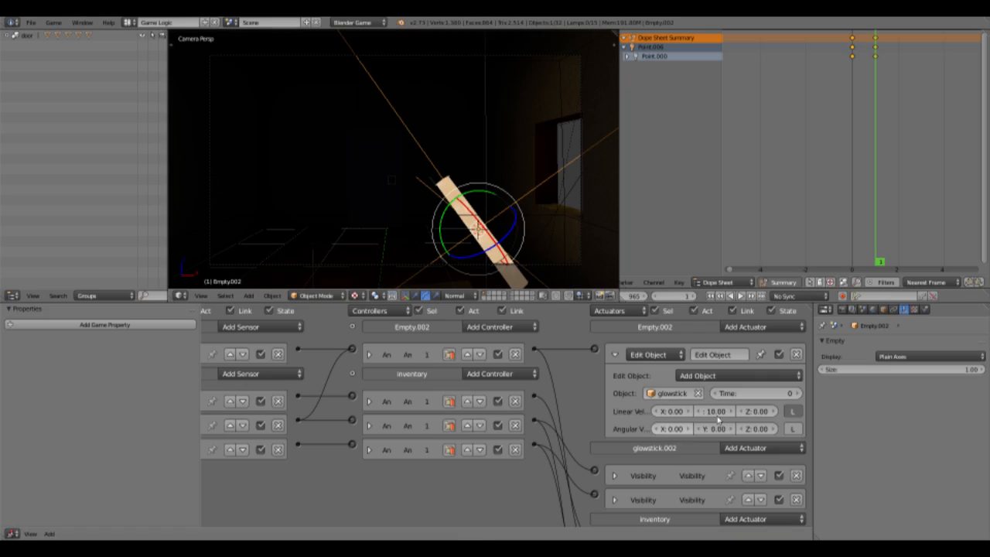
Set the Add Object actuator's Linear Velocity Y to 10 with the local axis enabled
click(713, 412)
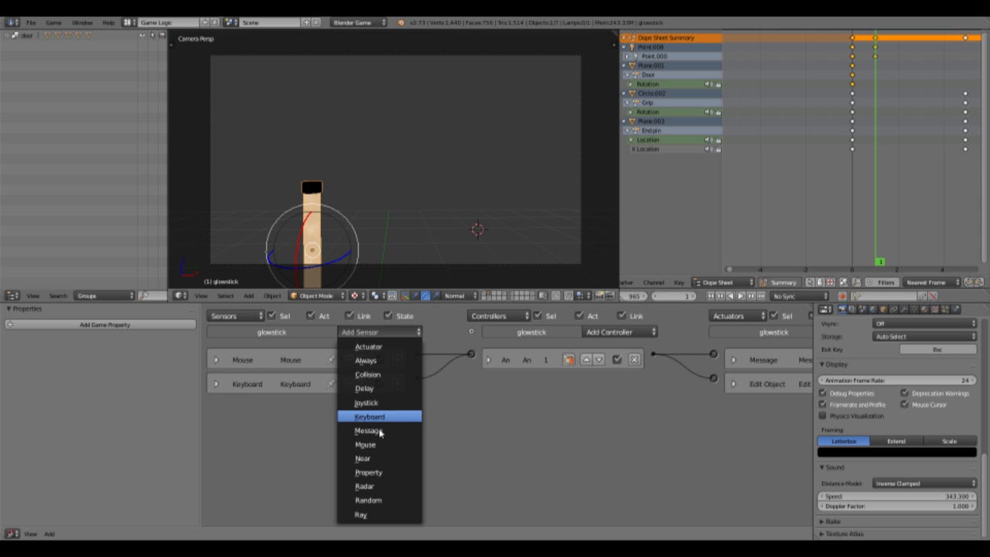
Add a Near sensor on the glowstick detecting the player property and adjust its distance
click(362, 458)
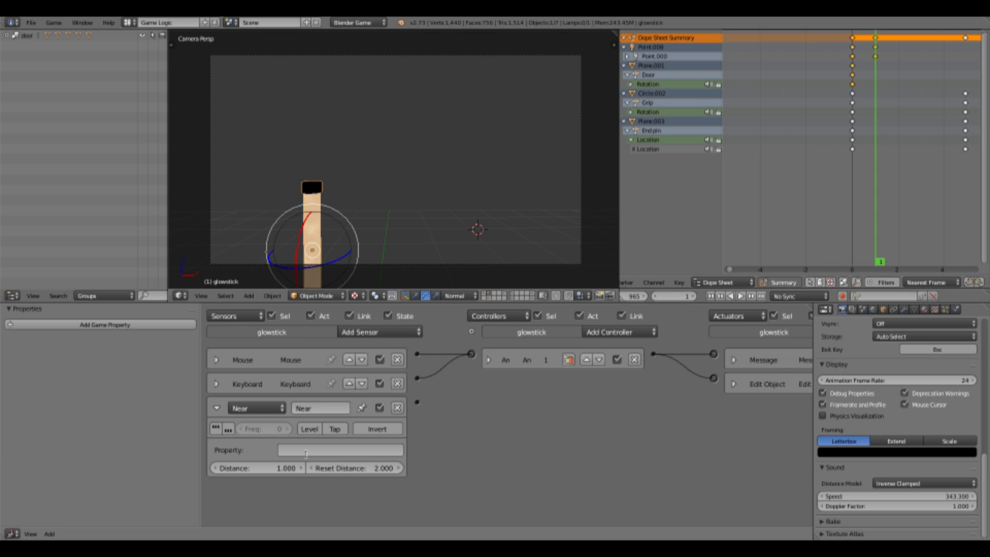
text(player)
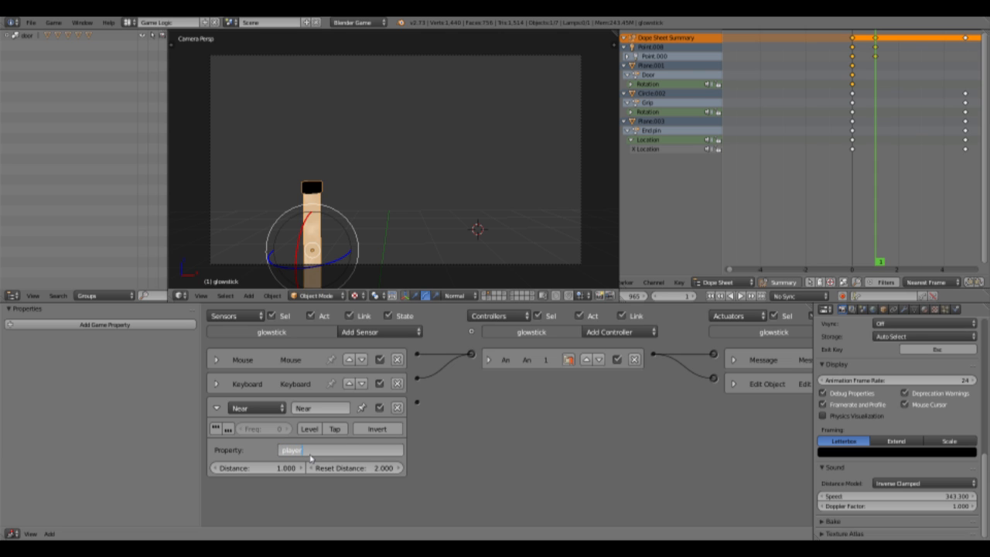
click(256, 467)
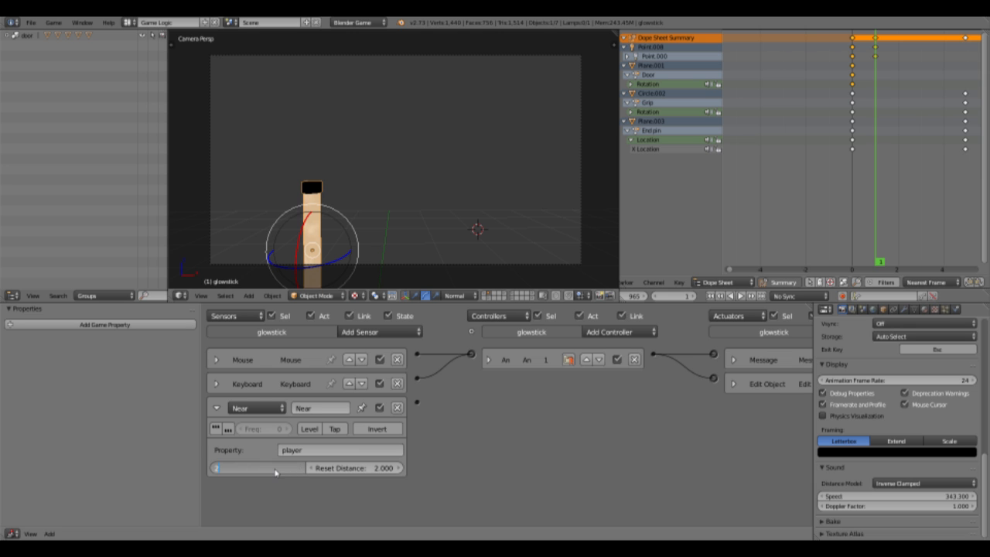
click(216, 408)
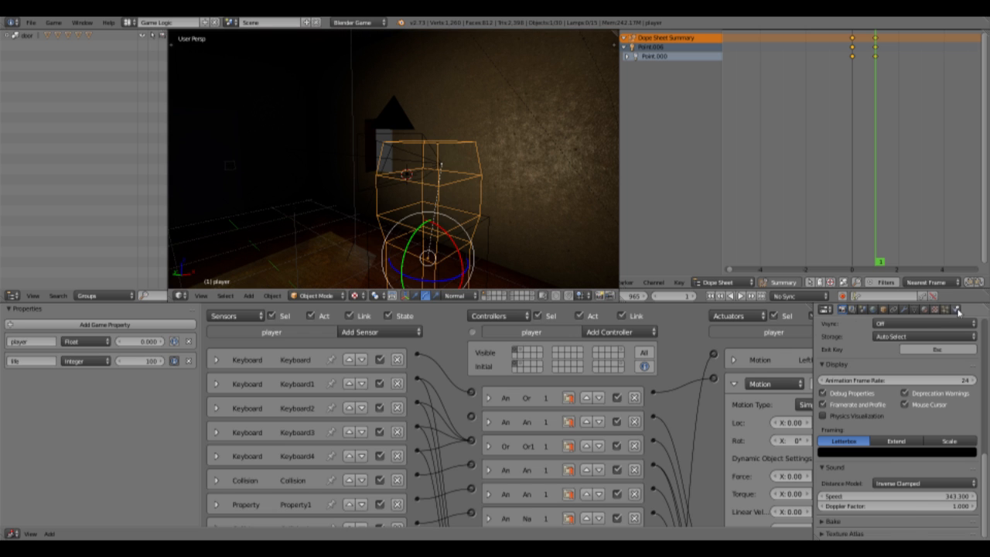
Select the player object and show its Physics settings
click(958, 310)
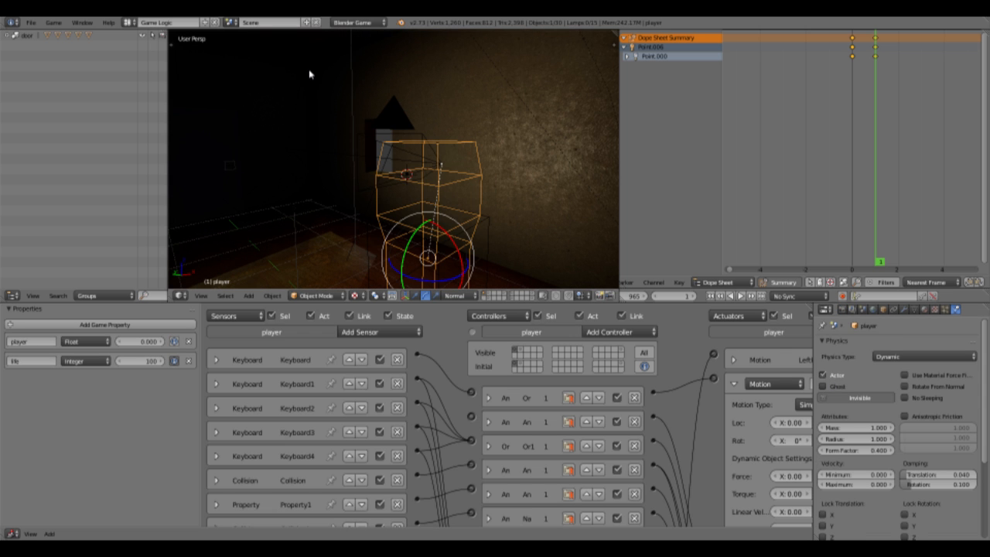